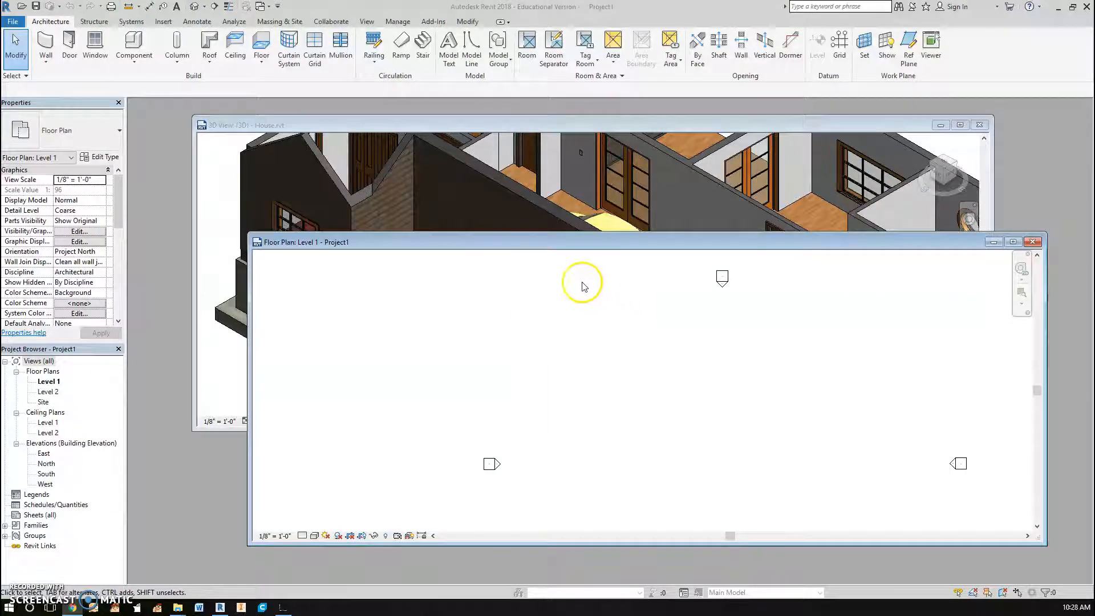
mouse_move(569, 250)
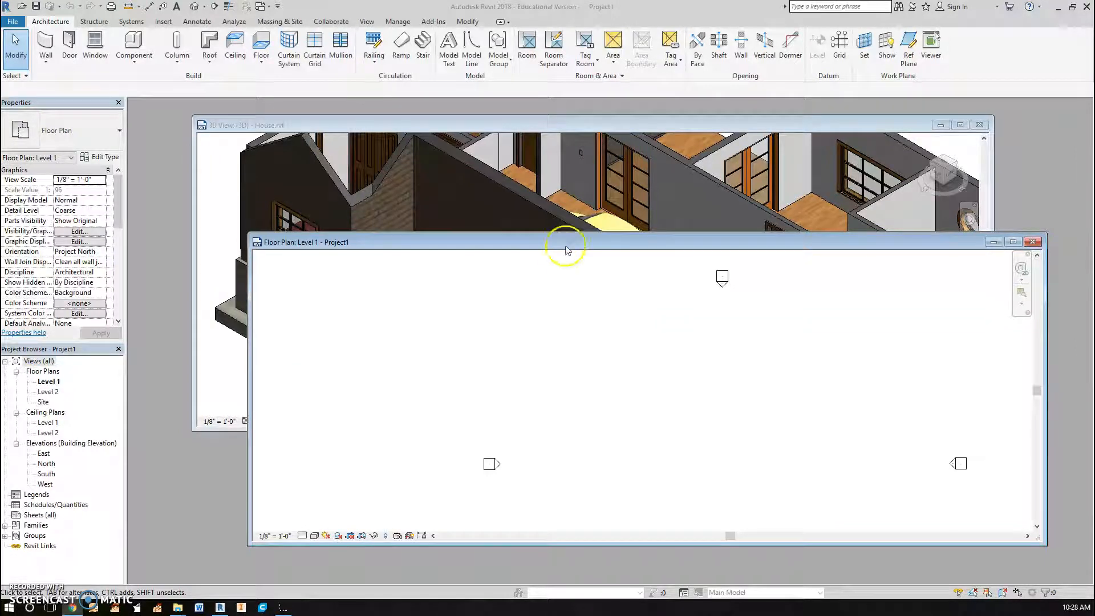
mouse_move(460, 248)
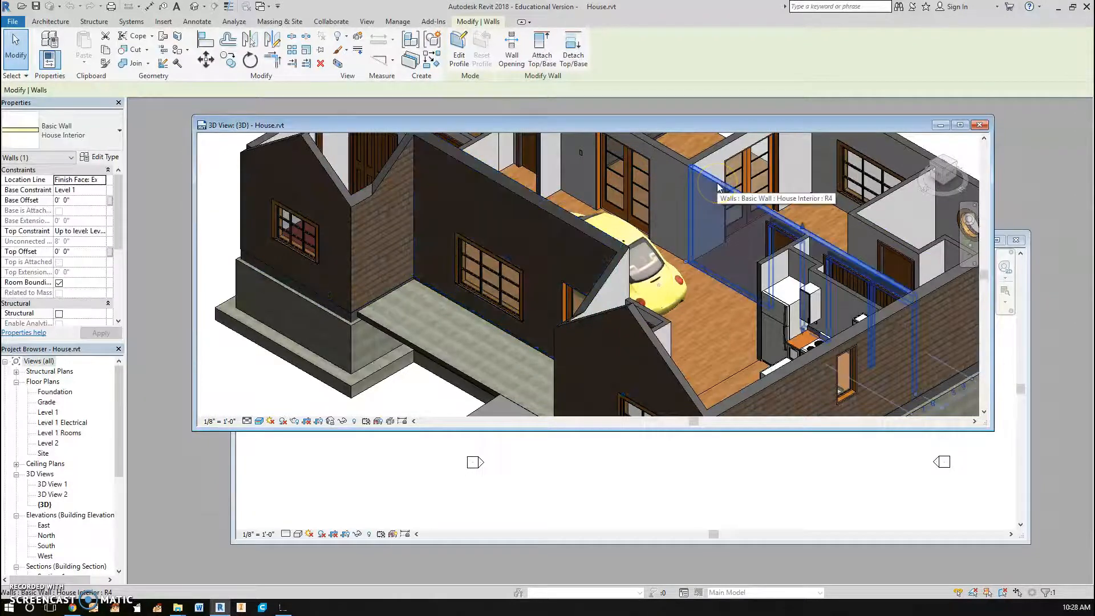
Review the House Interior wall type's layer structure and cancel without changes
left_click(104, 156)
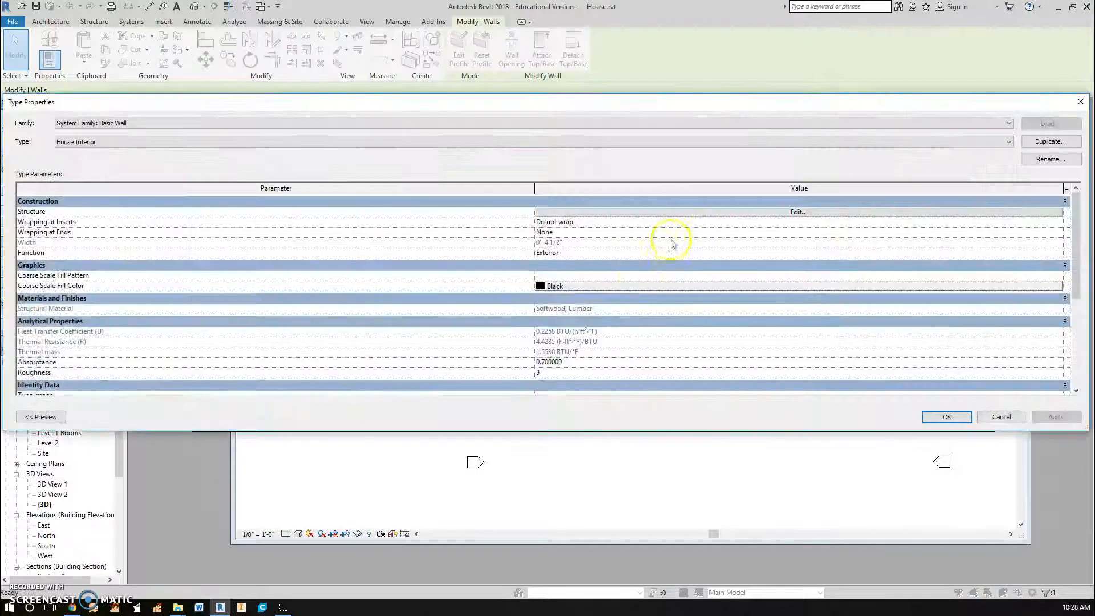
left_click(797, 212)
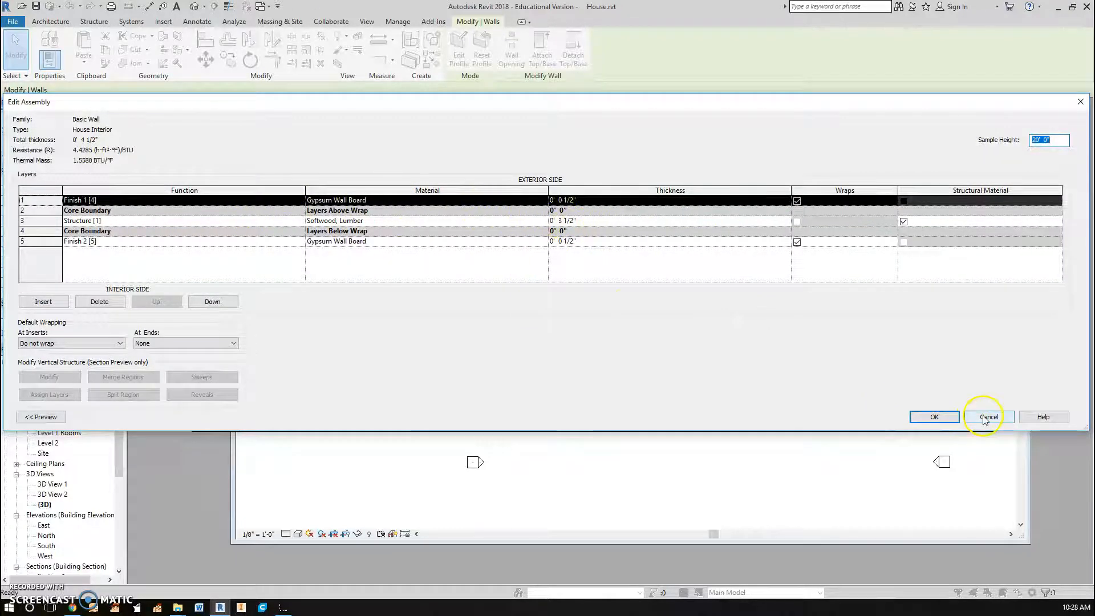
left_click(988, 418)
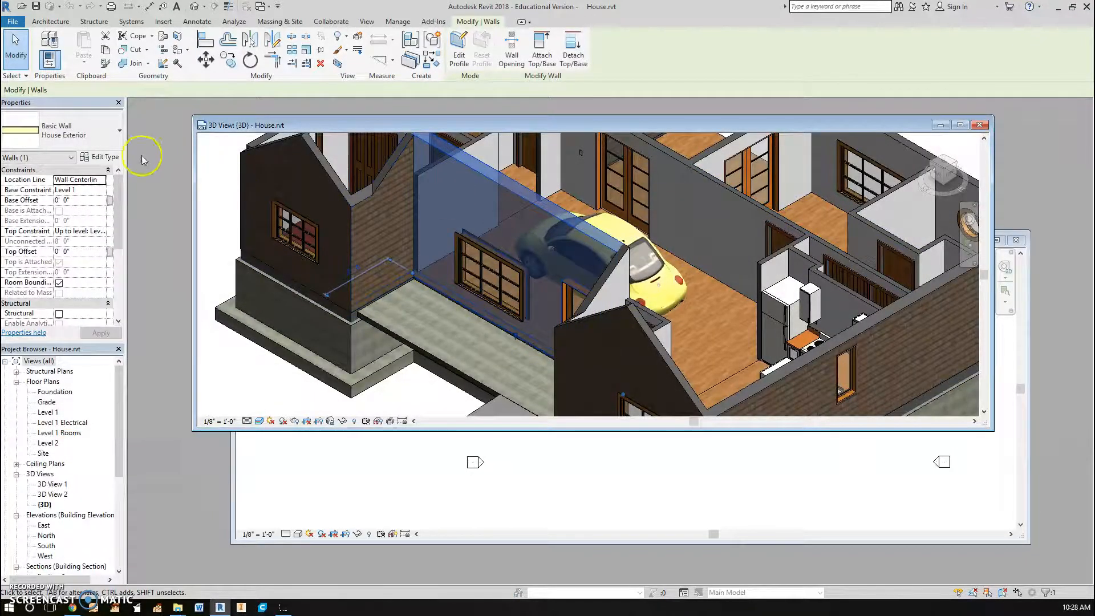
Review the House Exterior wall type's layer structure and cancel without changes
left_click(104, 156)
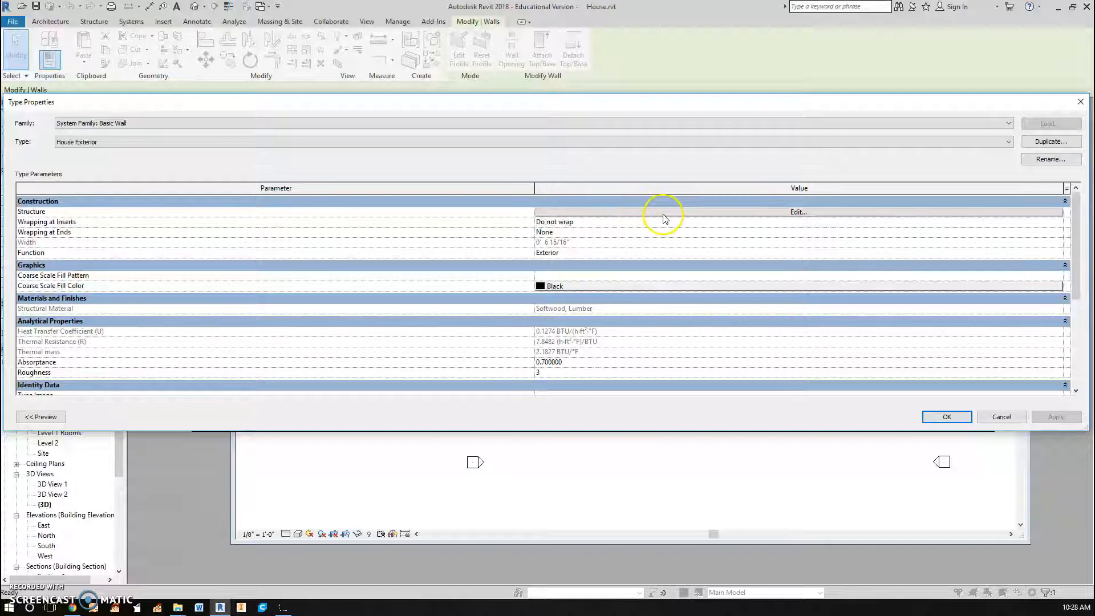
left_click(797, 212)
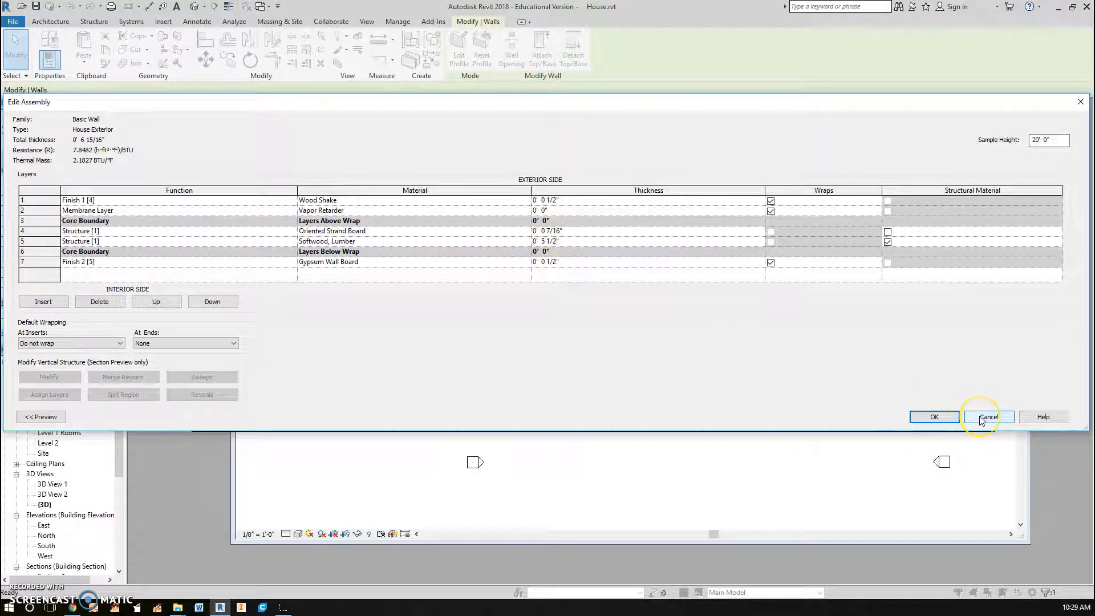
left_click(987, 418)
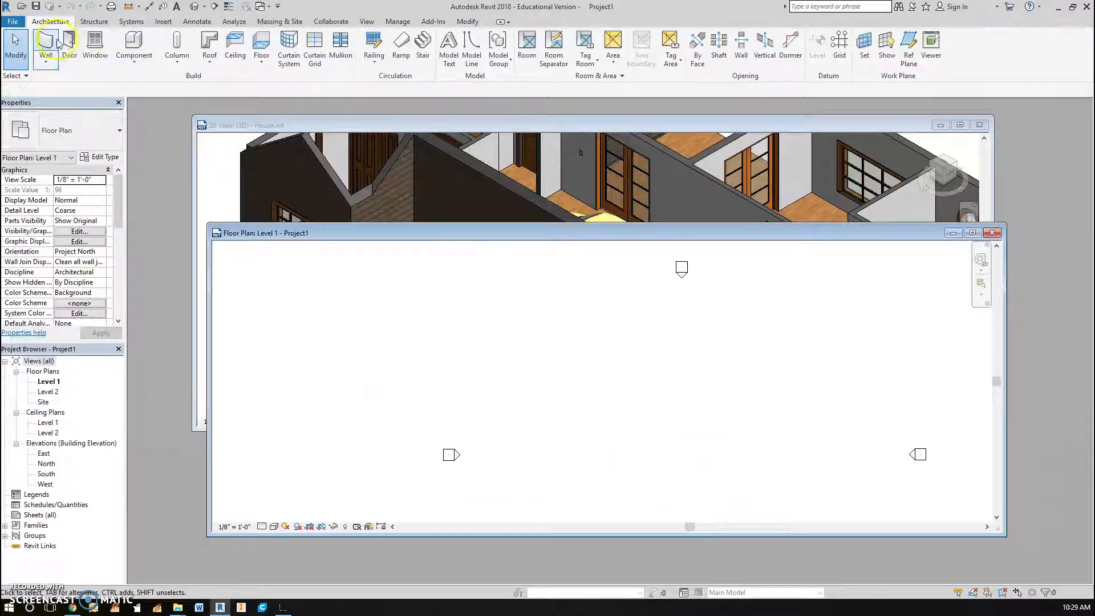
Sketch a rectangle of Generic - 8" walls on Level 1, leaving the wall type unchanged
left_click(45, 44)
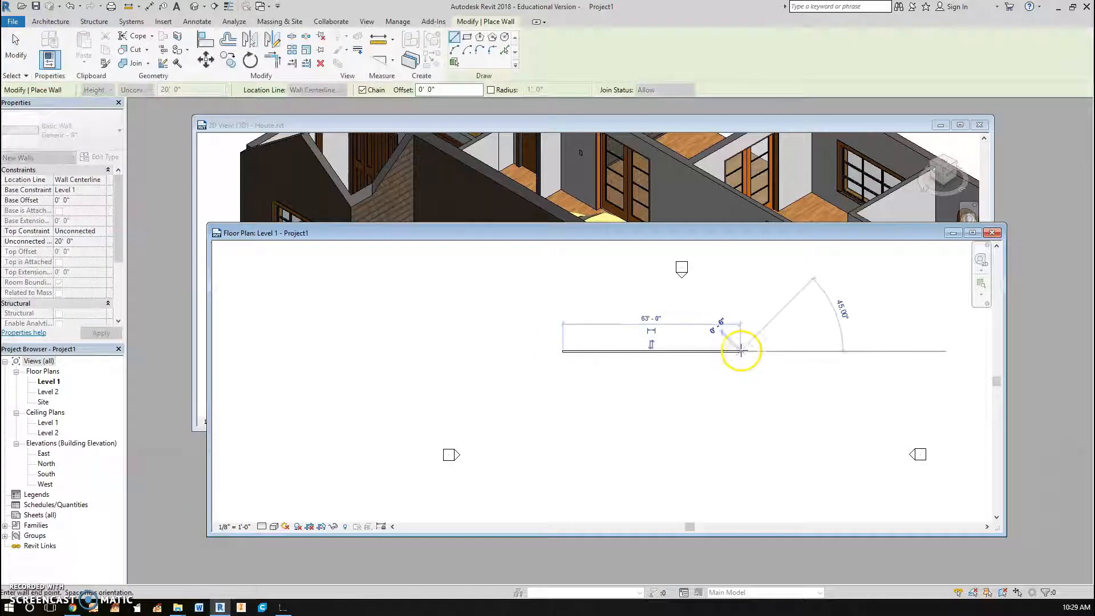
left_click(742, 350)
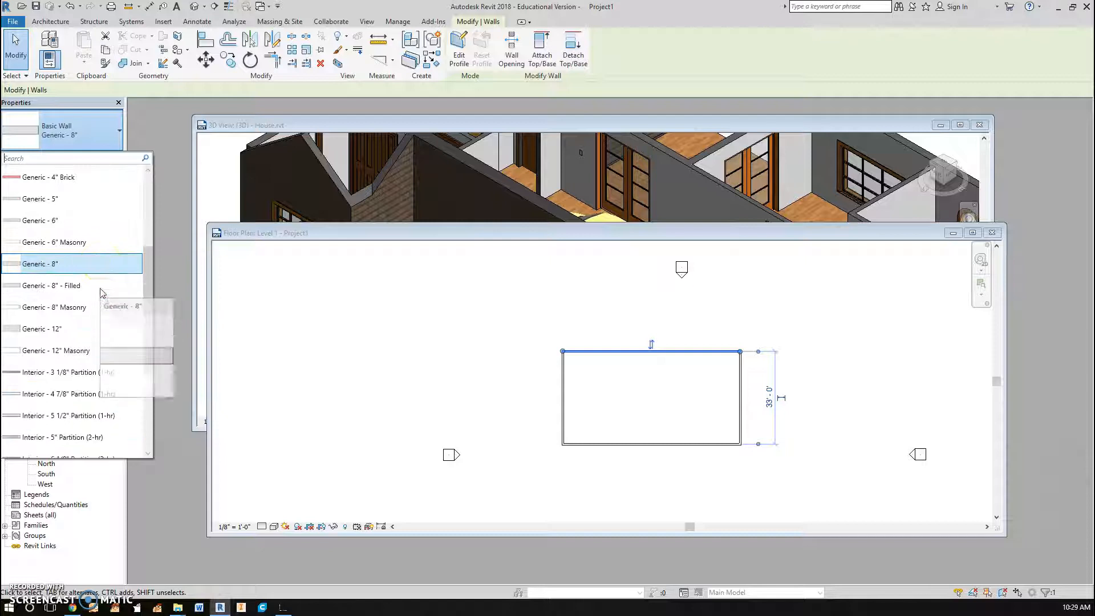
scroll("down", 3)
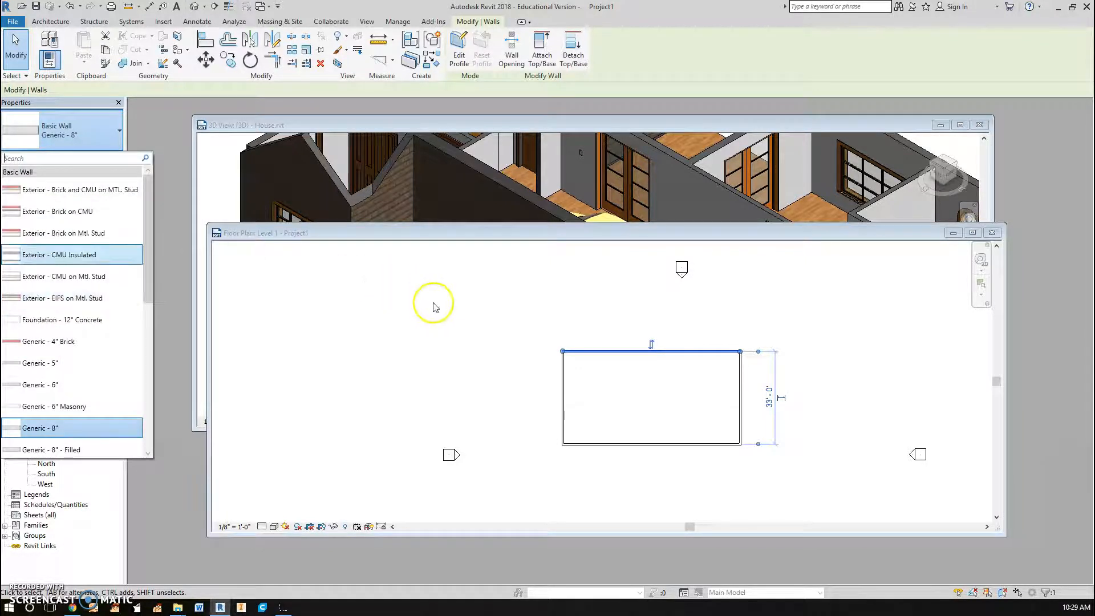
left_click(579, 279)
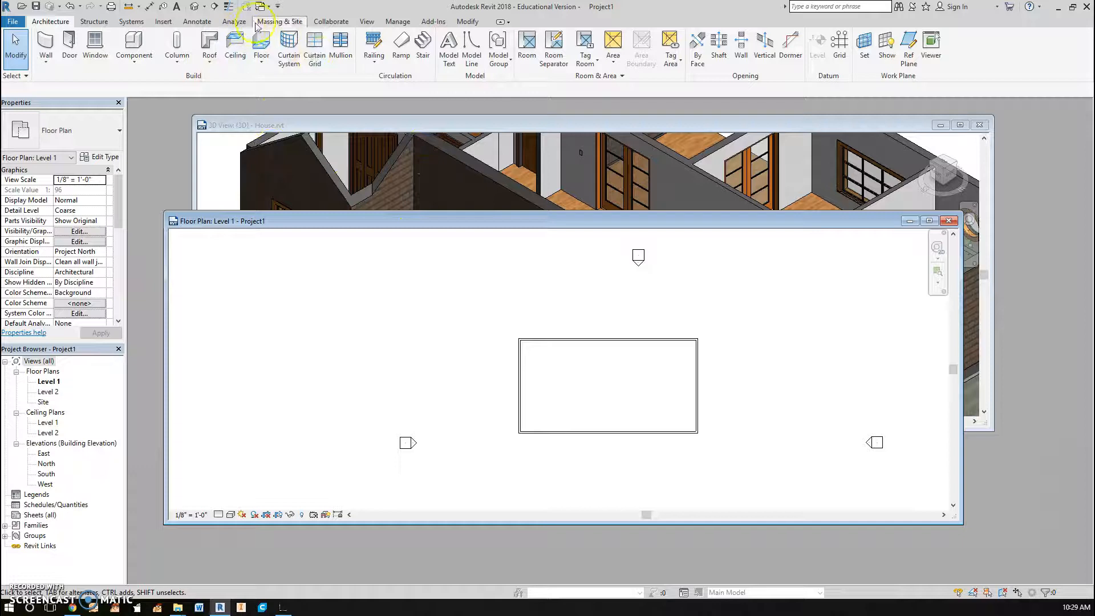
Transfer only the Wall Types from House.rvt into Project1 via Transfer Project Standards
left_click(397, 21)
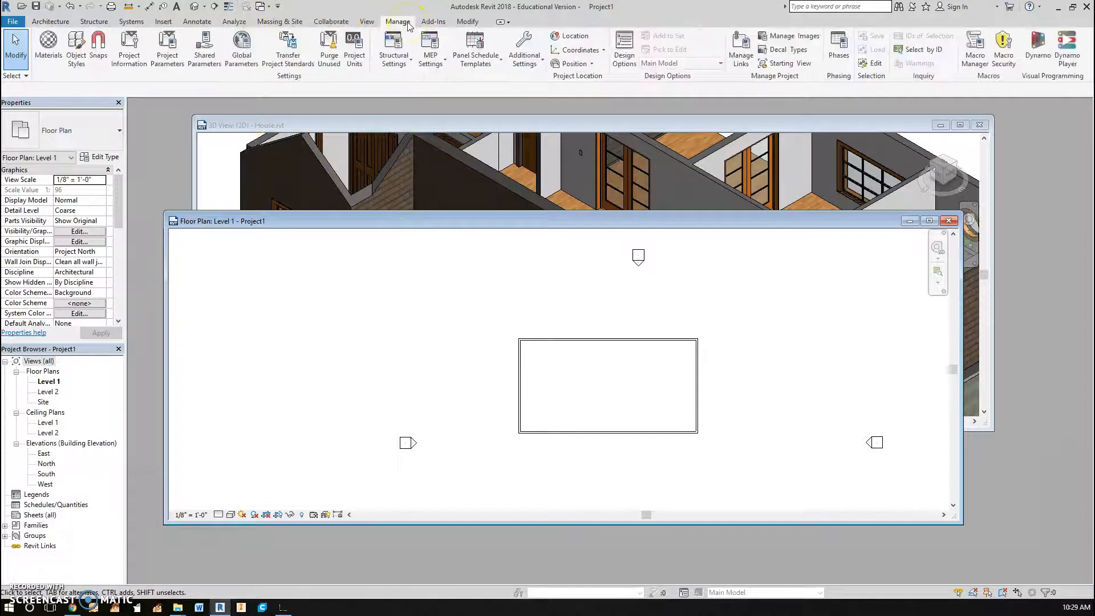
left_click(288, 49)
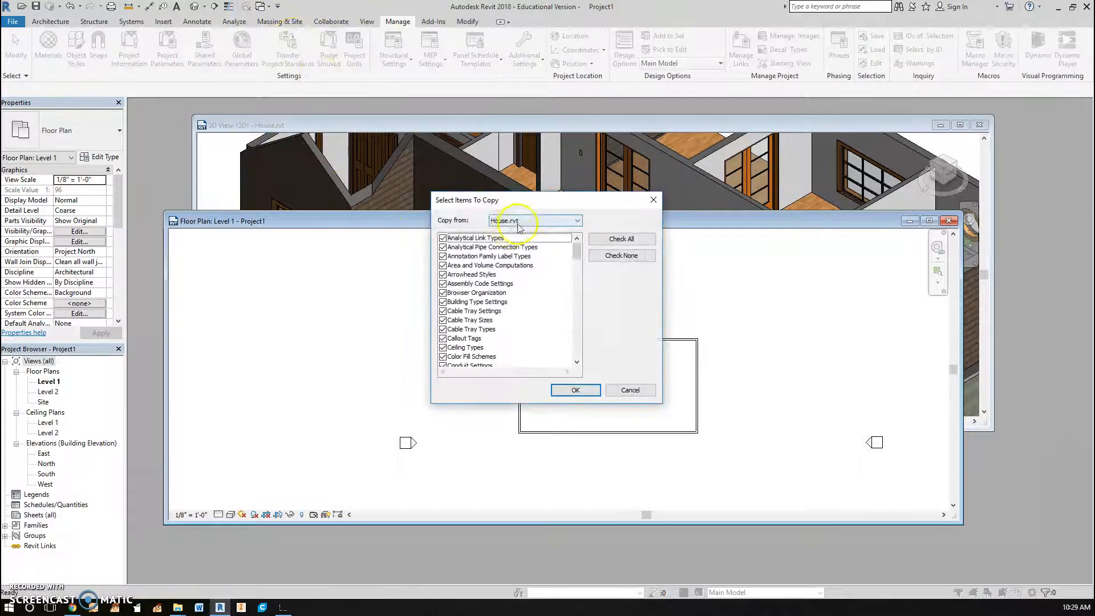
scroll("down", 3)
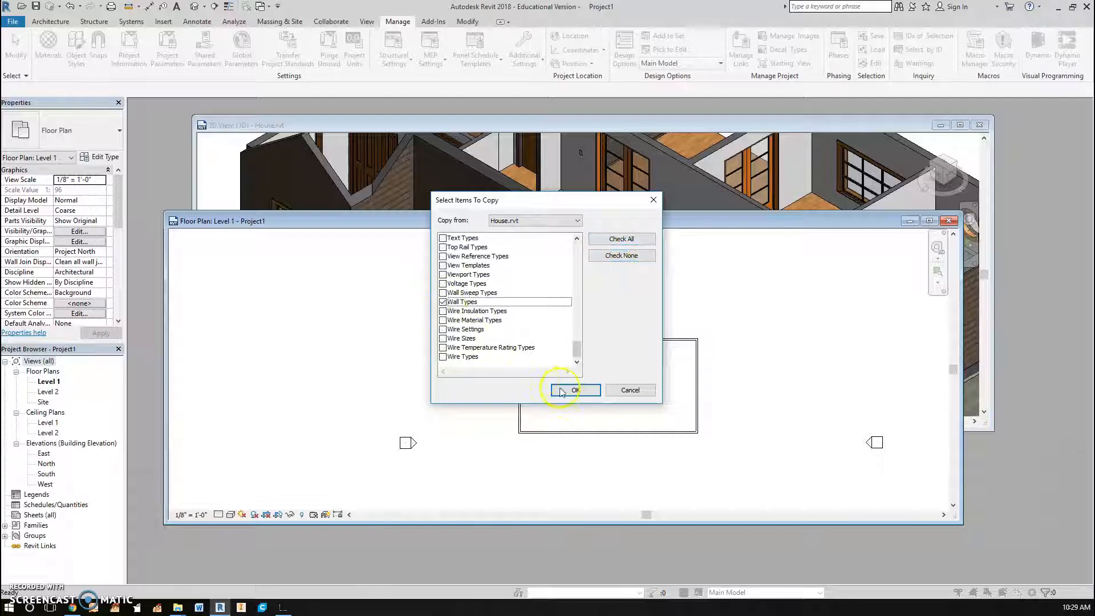
left_click(573, 390)
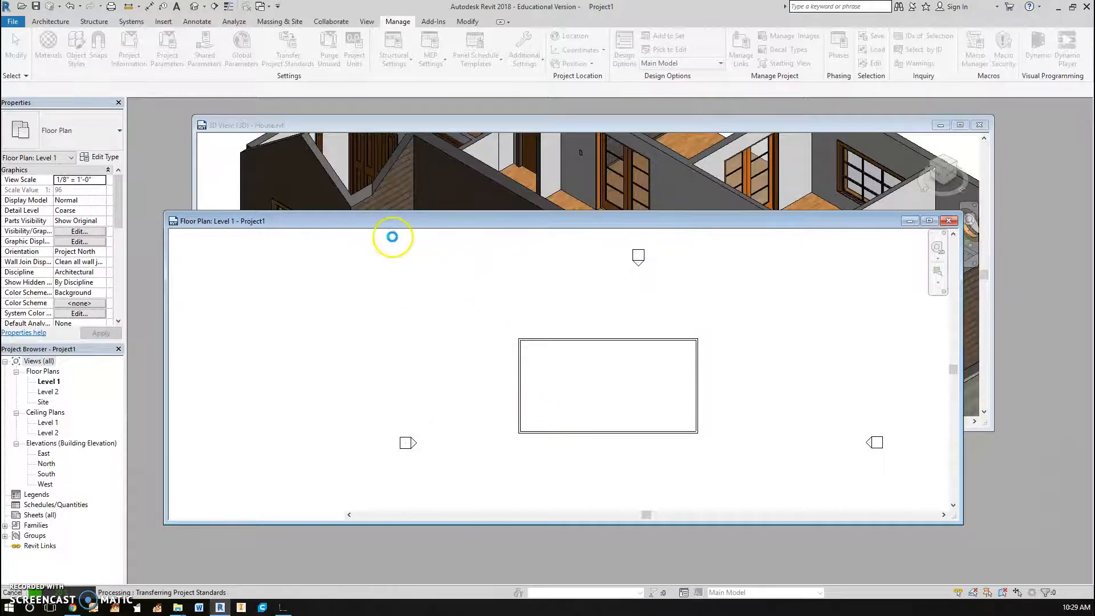
left_click(289, 49)
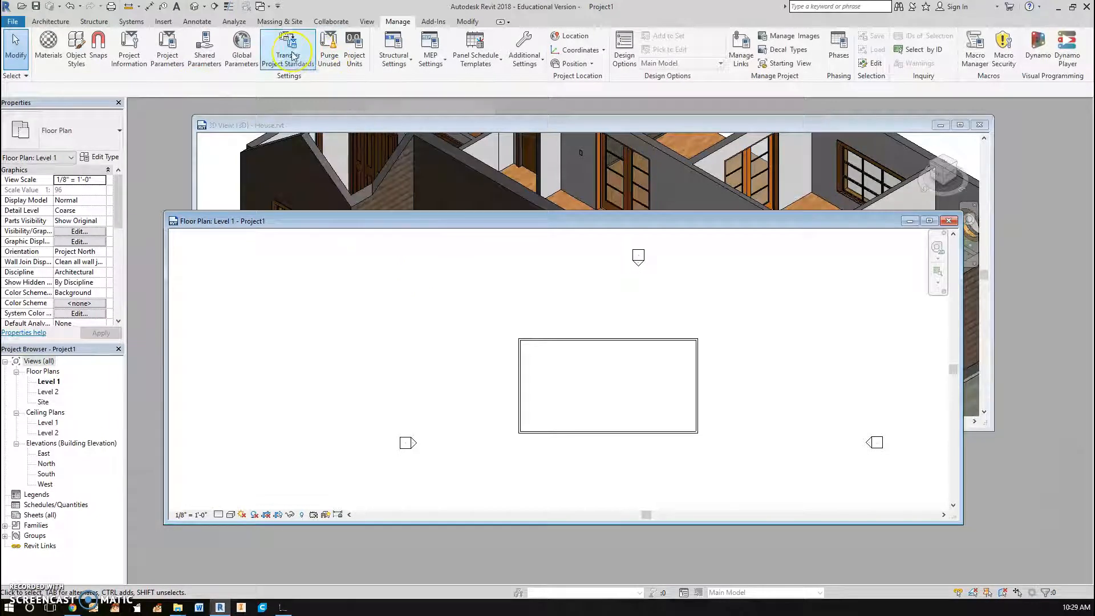
left_click(287, 49)
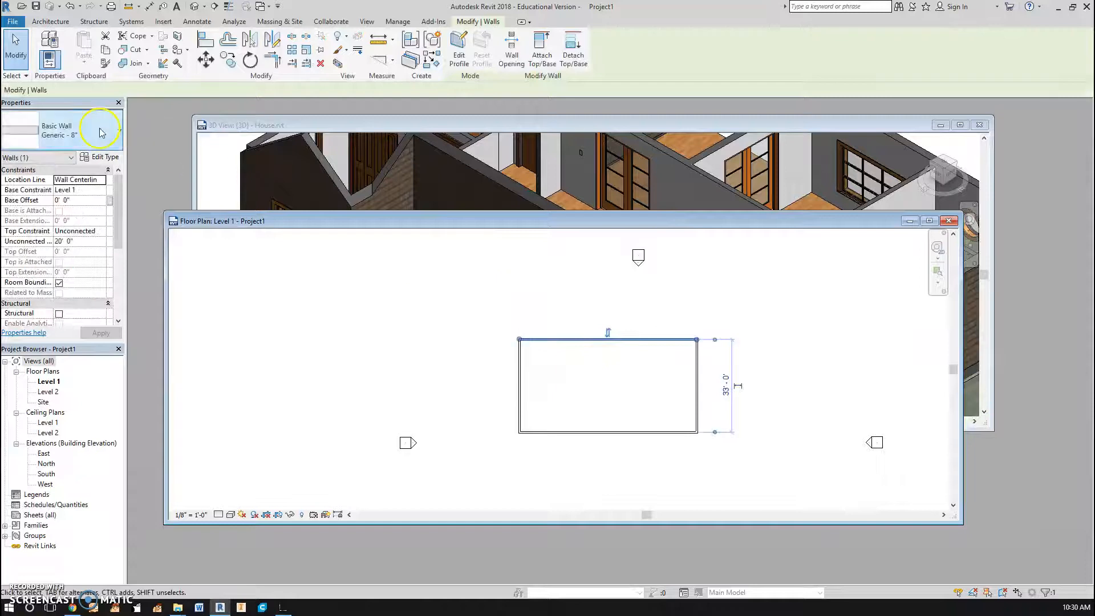
Switch the rectangle's walls to the transferred House Exterior type and check its properties
left_click(118, 130)
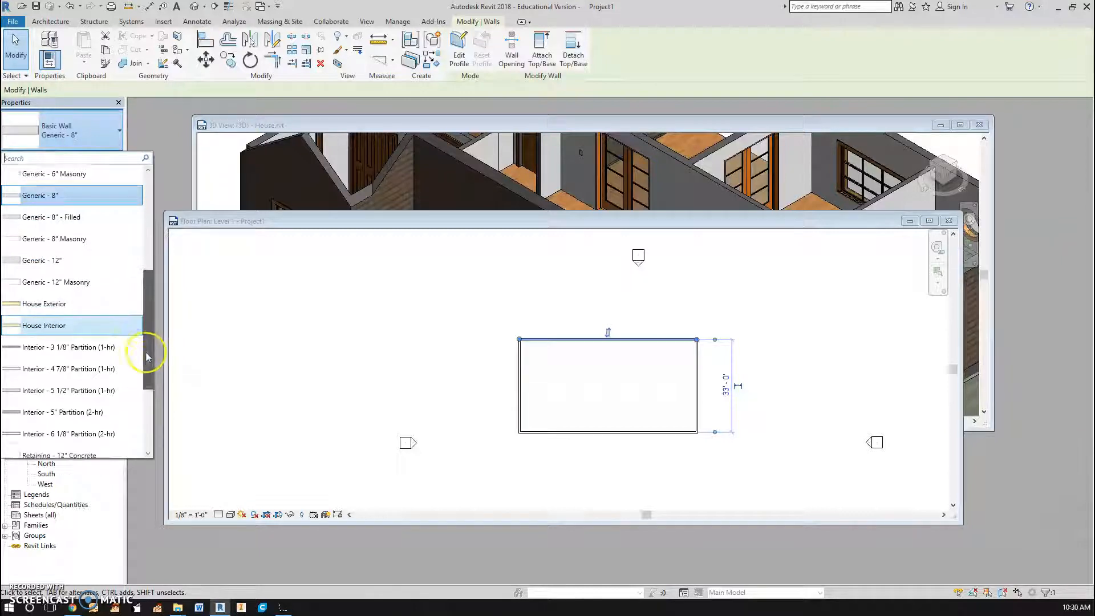
scroll("down", 3)
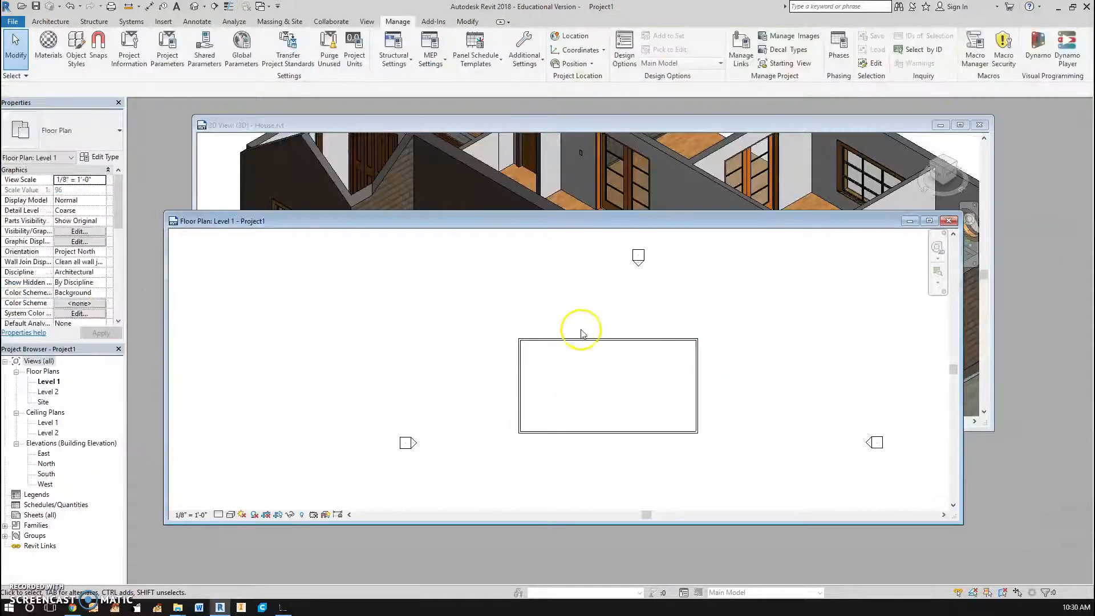
left_click(606, 340)
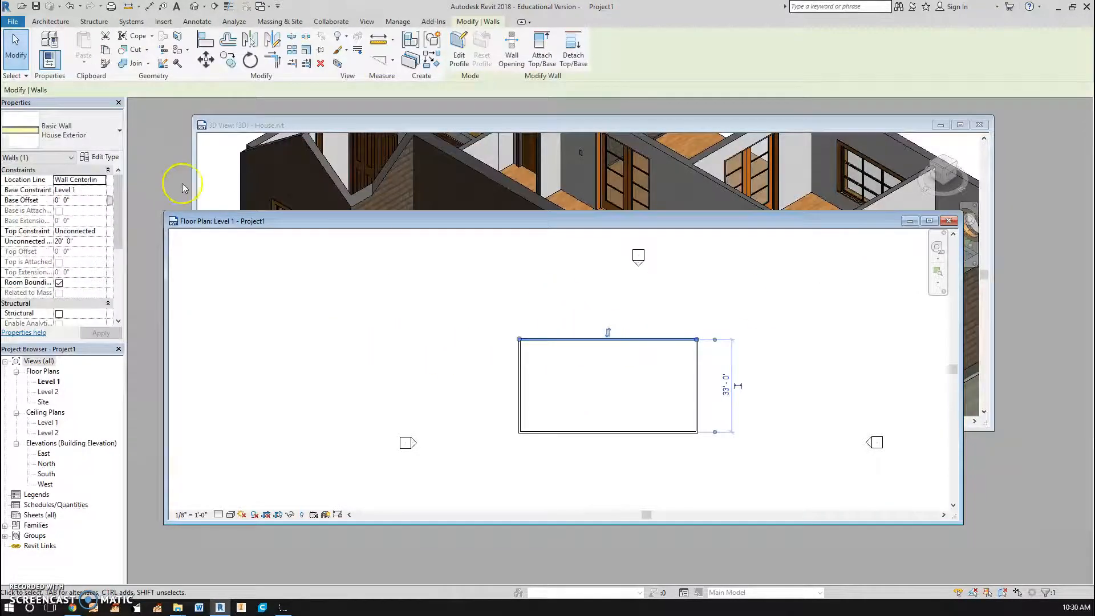
left_click(104, 156)
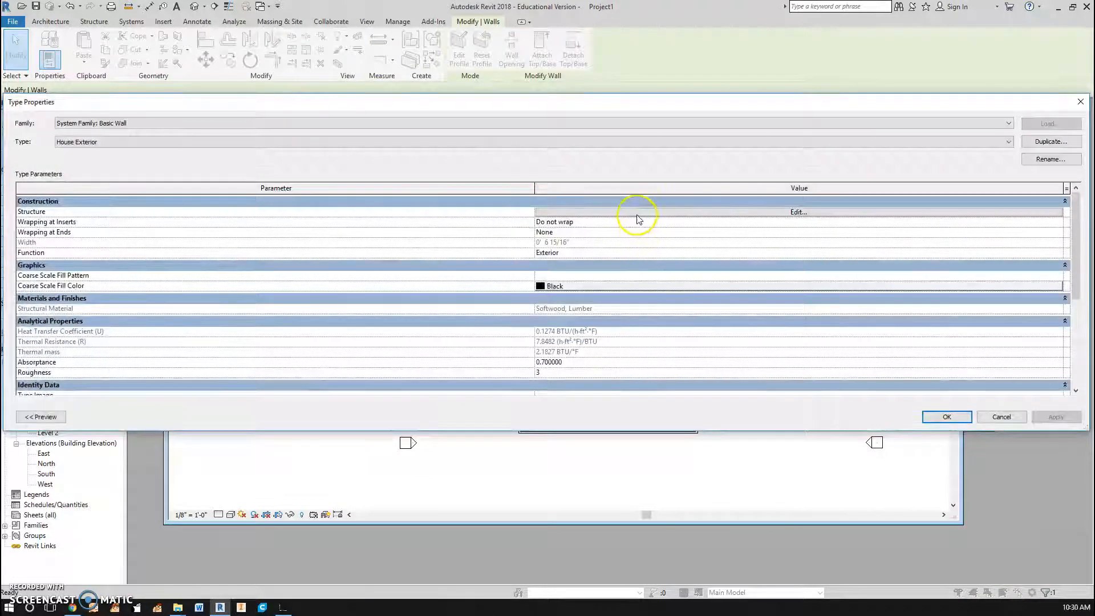
left_click(797, 212)
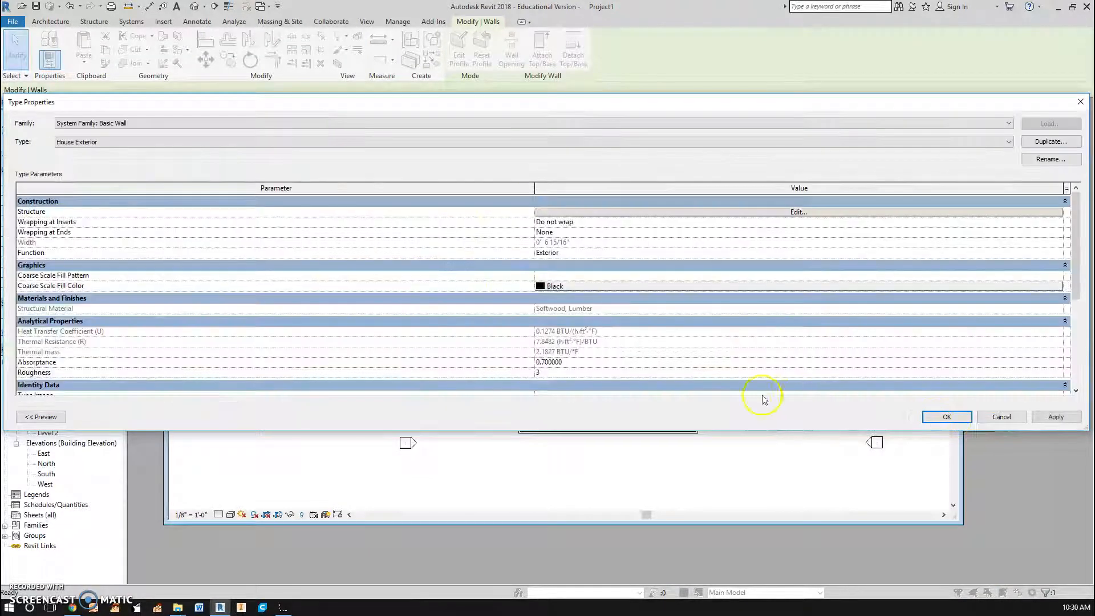
Select the right wall and maximize the Level 1 floor plan view window
left_click(947, 418)
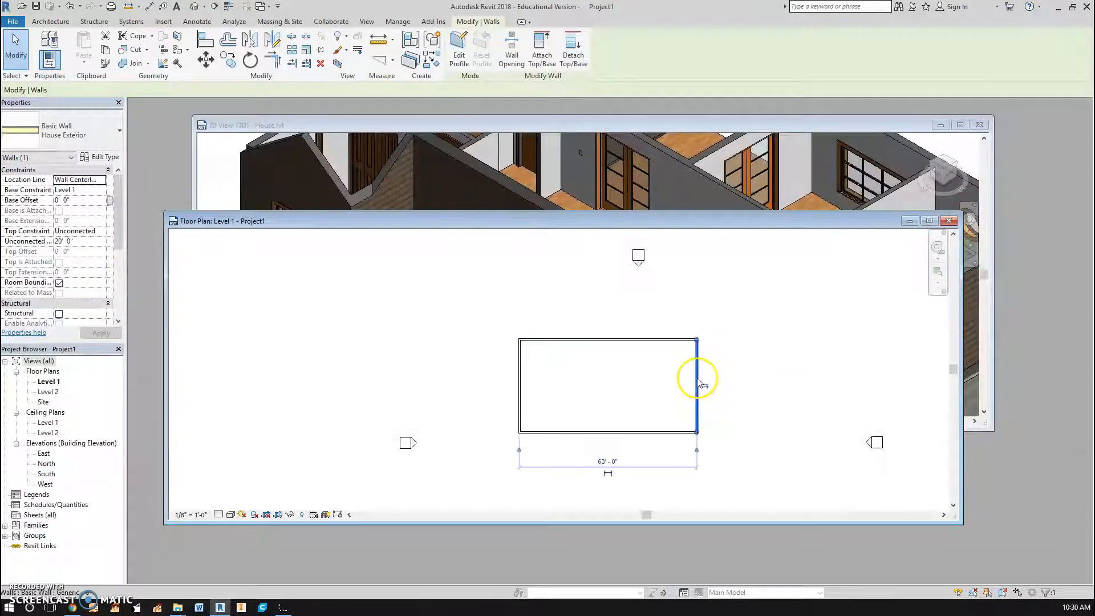
left_click(80, 129)
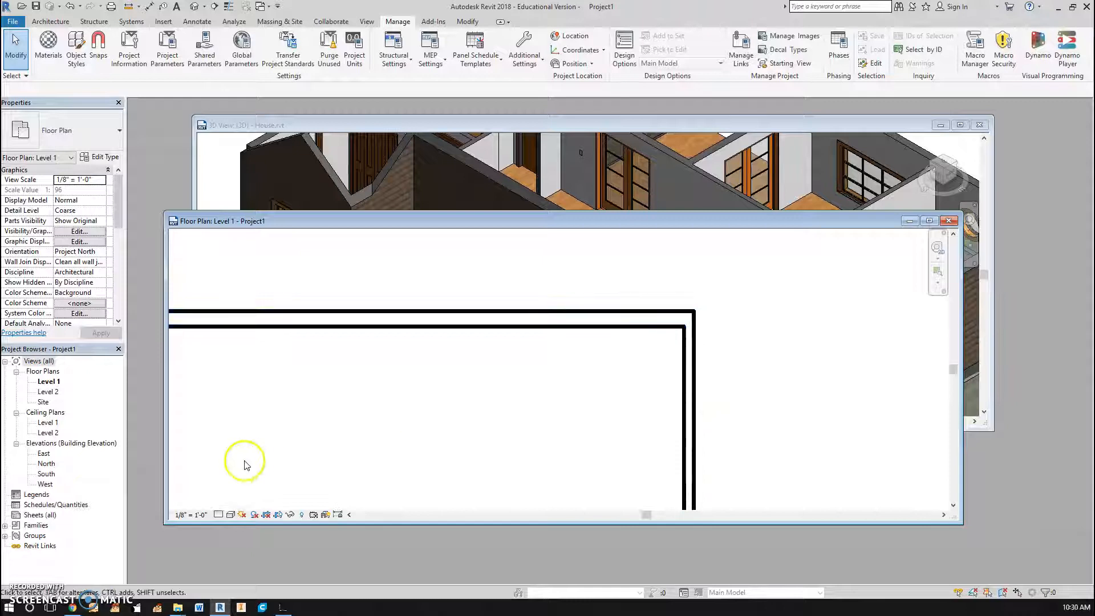
left_click(929, 220)
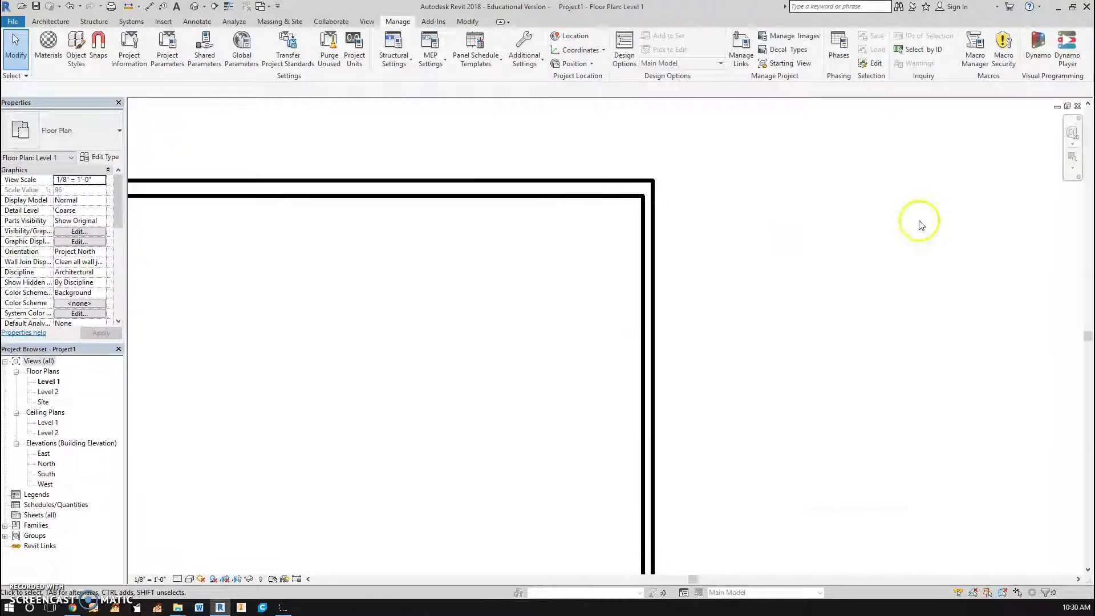
mouse_move(195, 21)
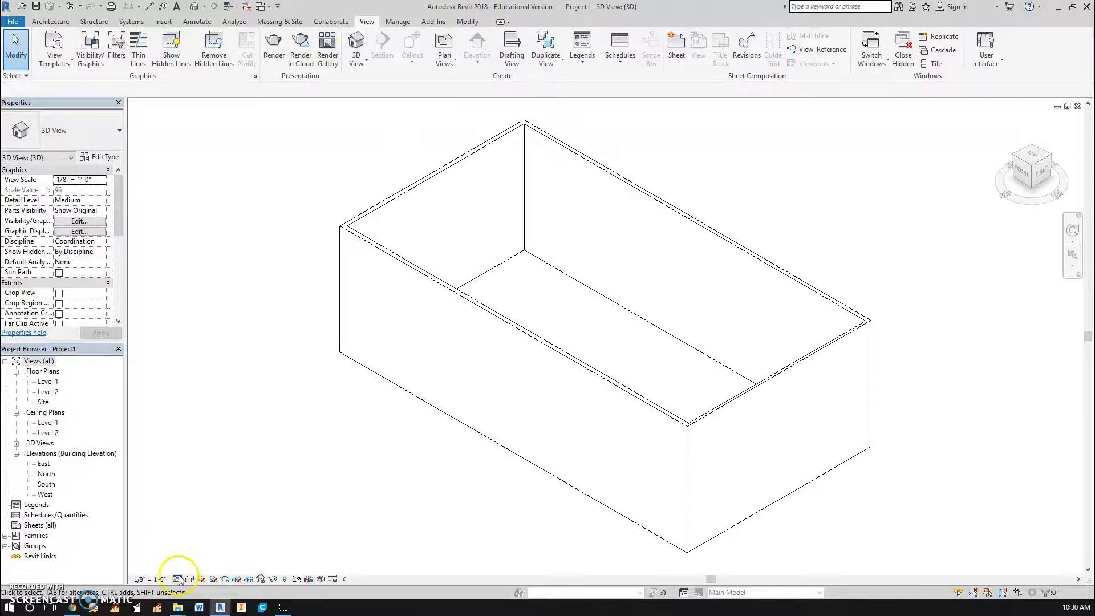
Show the rectangular walls as shaded solids in the default 3D view
left_click(179, 578)
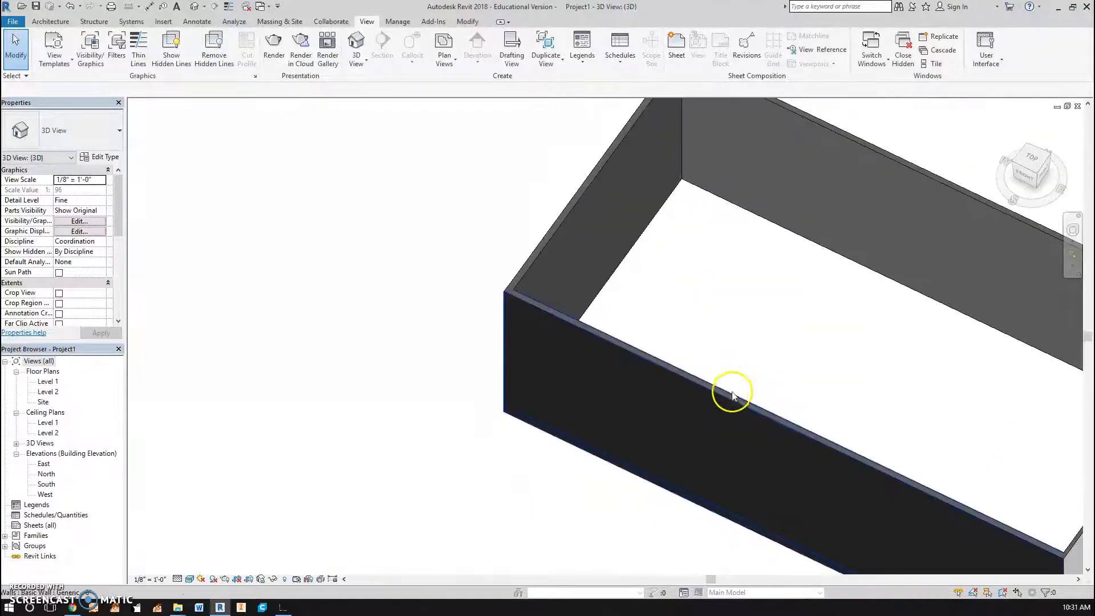
Duplicate the House Exterior wall type as House Exterior 2 from the selected front wall
left_click(732, 391)
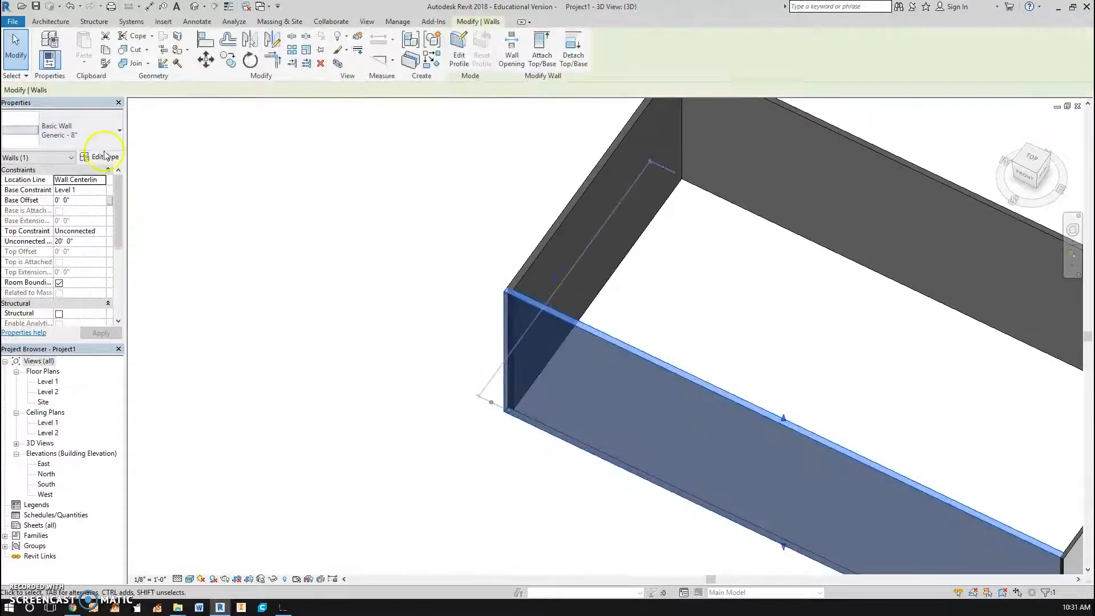
left_click(103, 156)
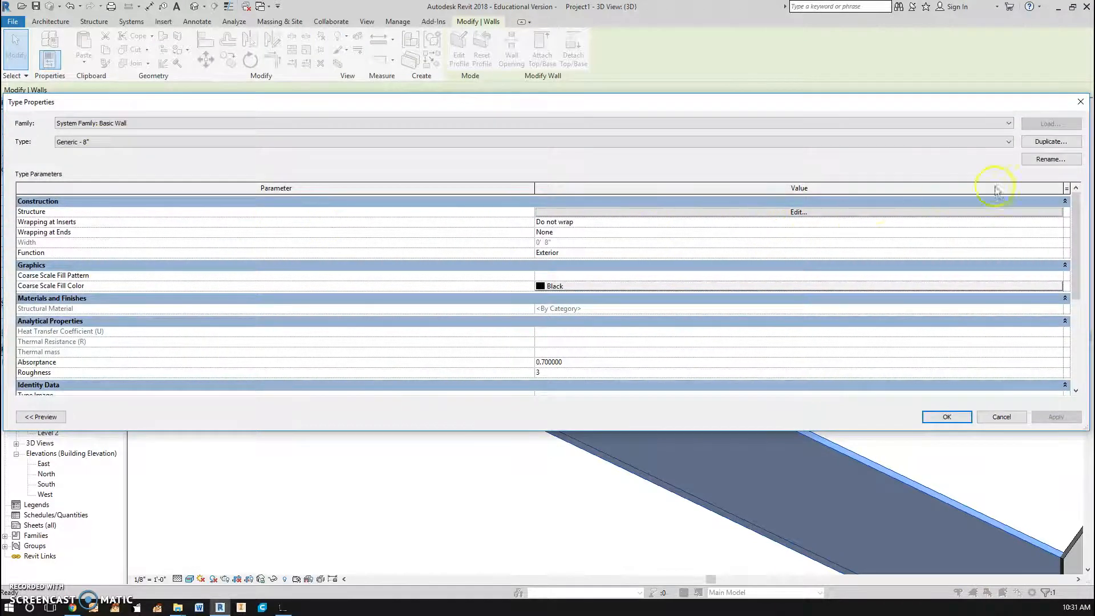
left_click(1050, 142)
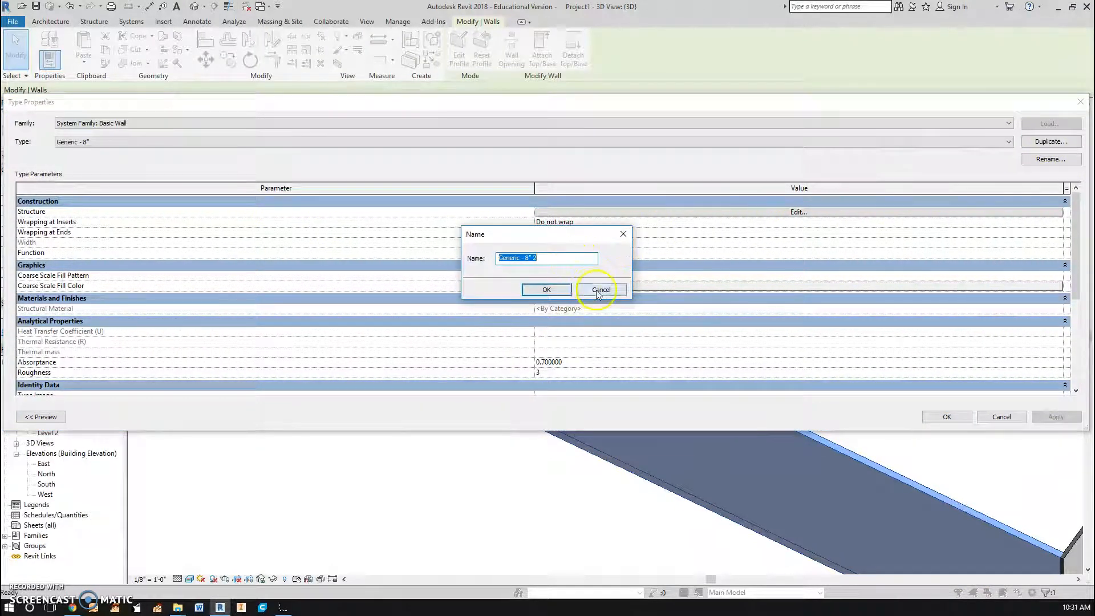
left_click(601, 289)
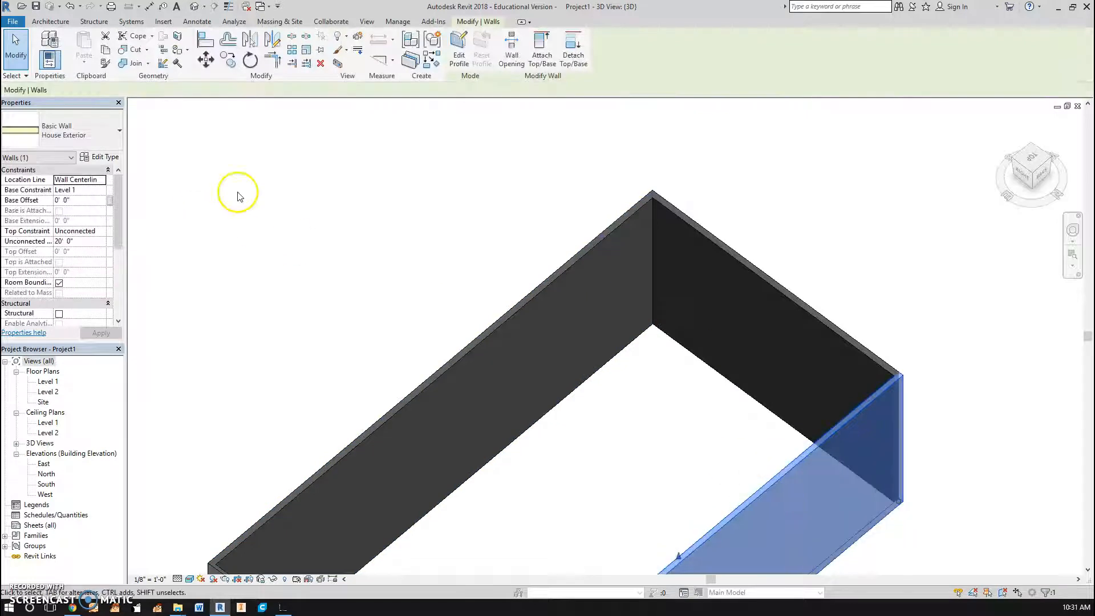
left_click(102, 156)
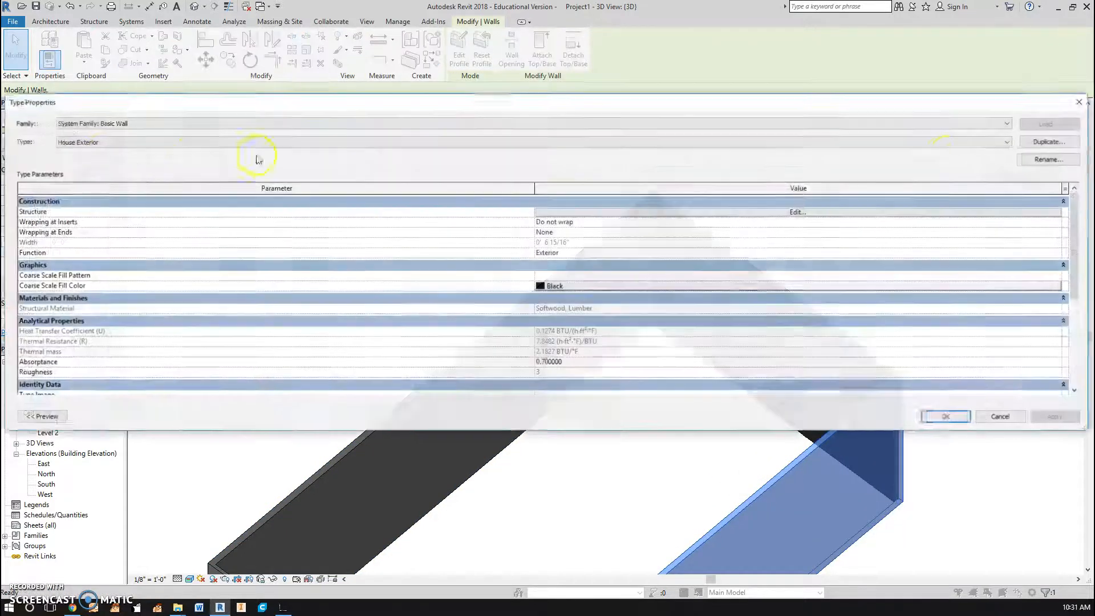
left_click(1048, 142)
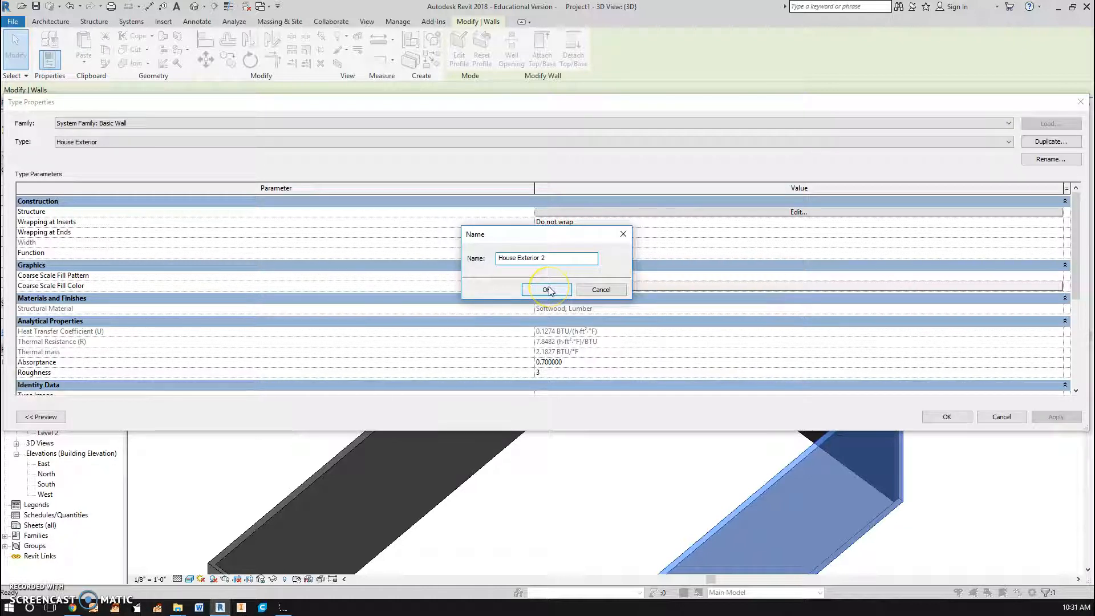
left_click(546, 289)
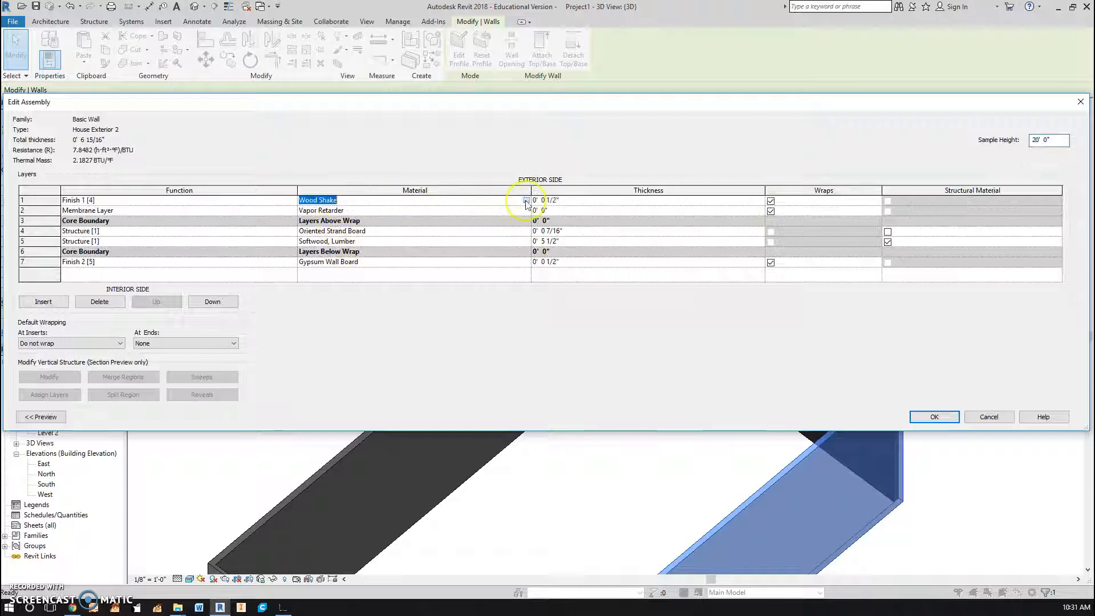
Browse the exterior finish material and invert the Wood Shake texture image in its appearance
left_click(527, 200)
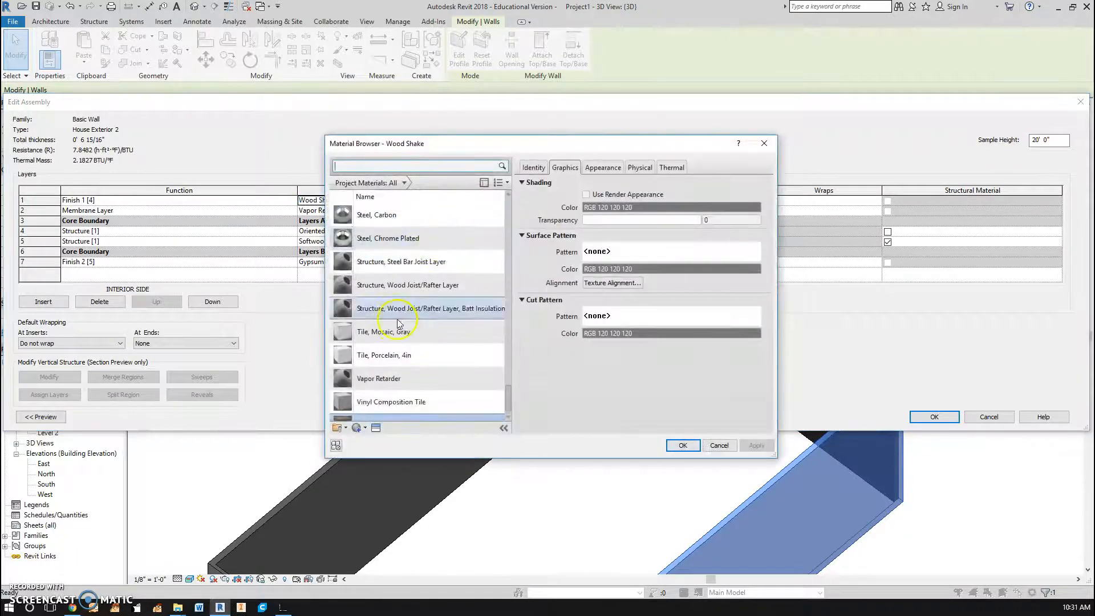
left_click(383, 332)
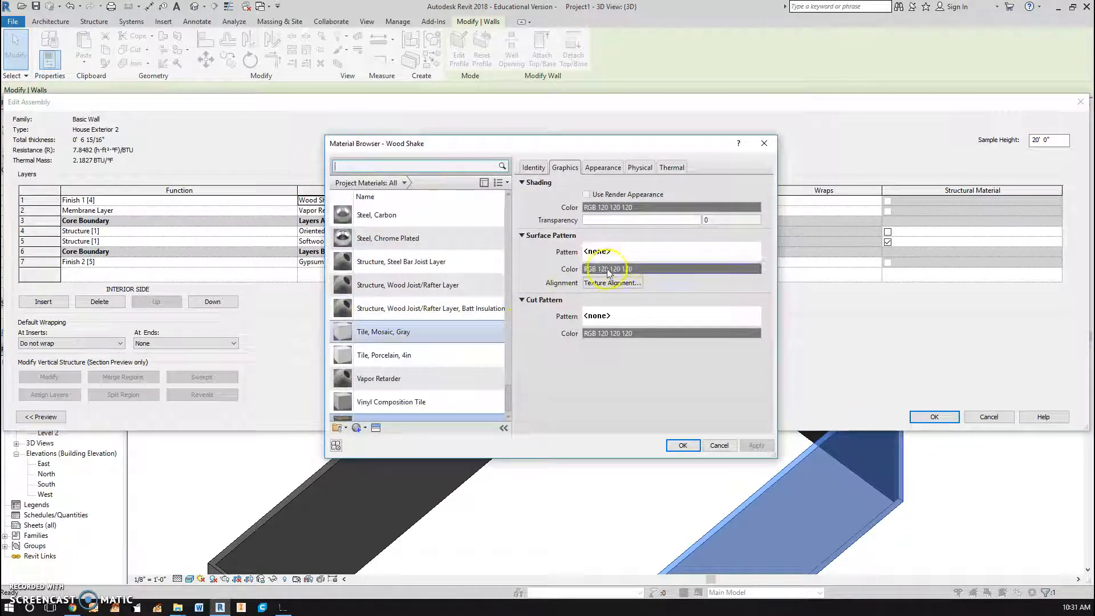
left_click(601, 166)
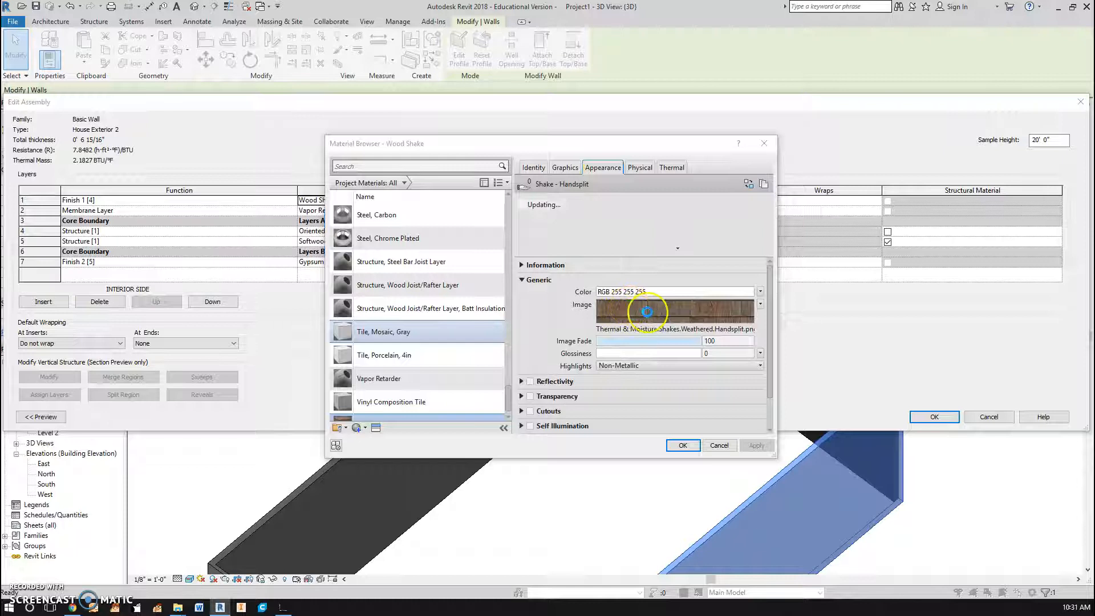
left_click(646, 312)
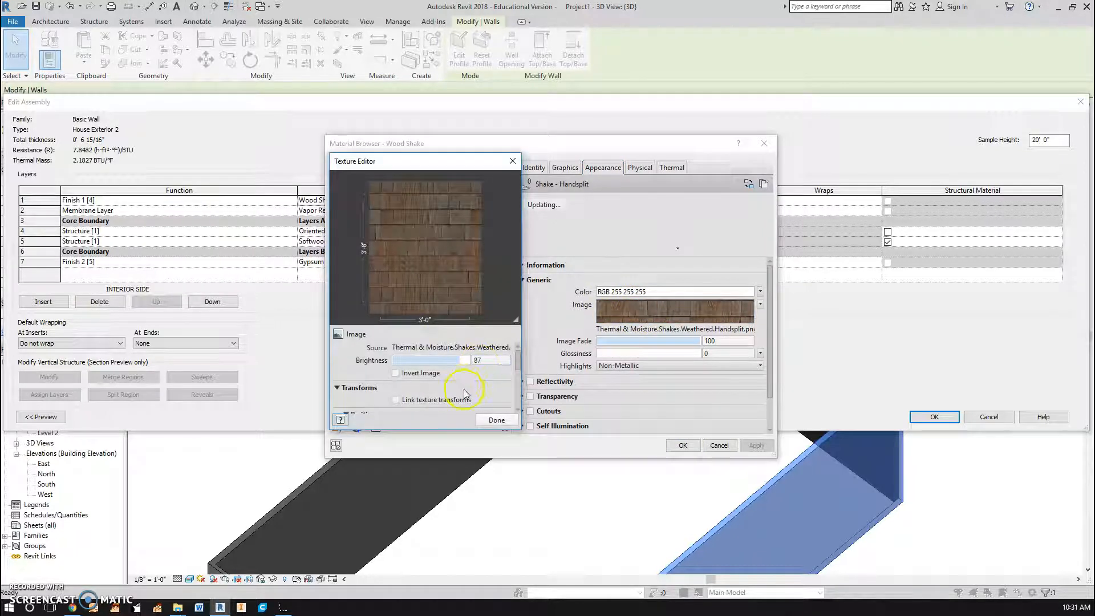
left_click(395, 371)
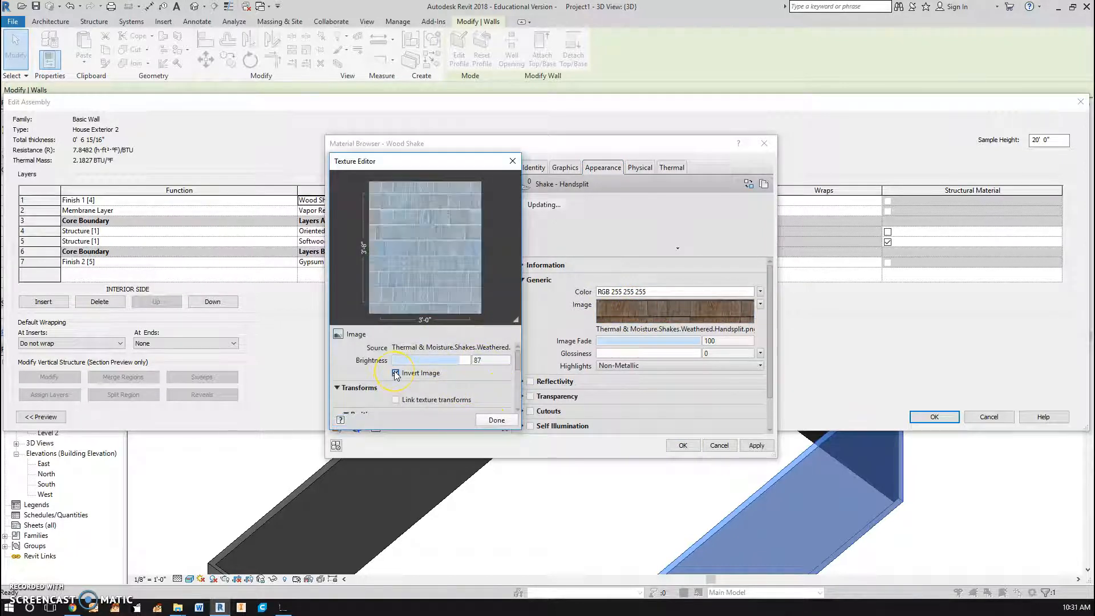
left_click(396, 373)
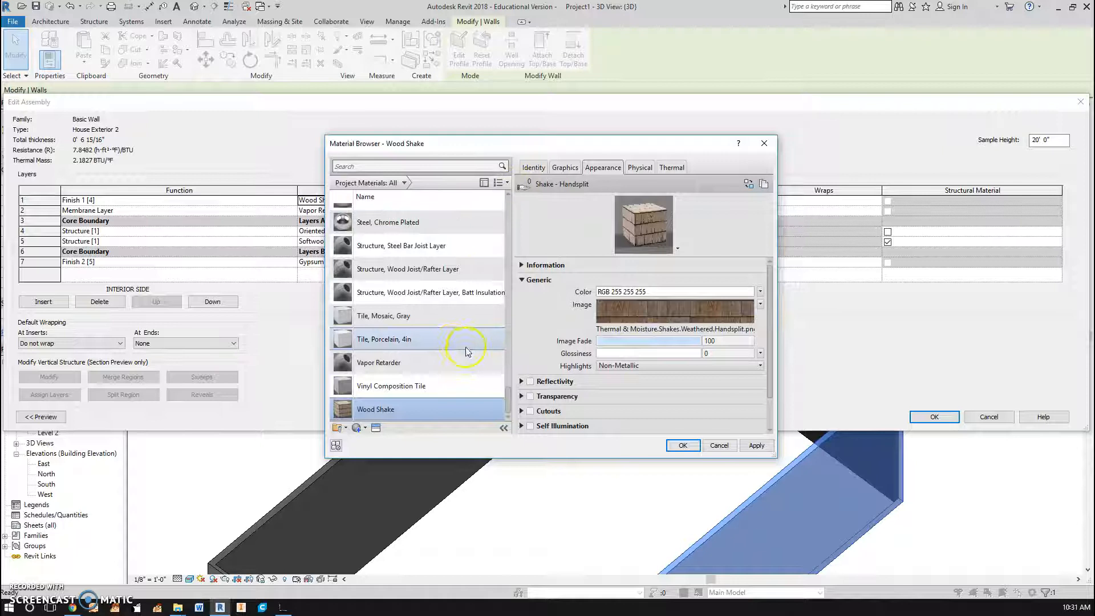
scroll("down", 3)
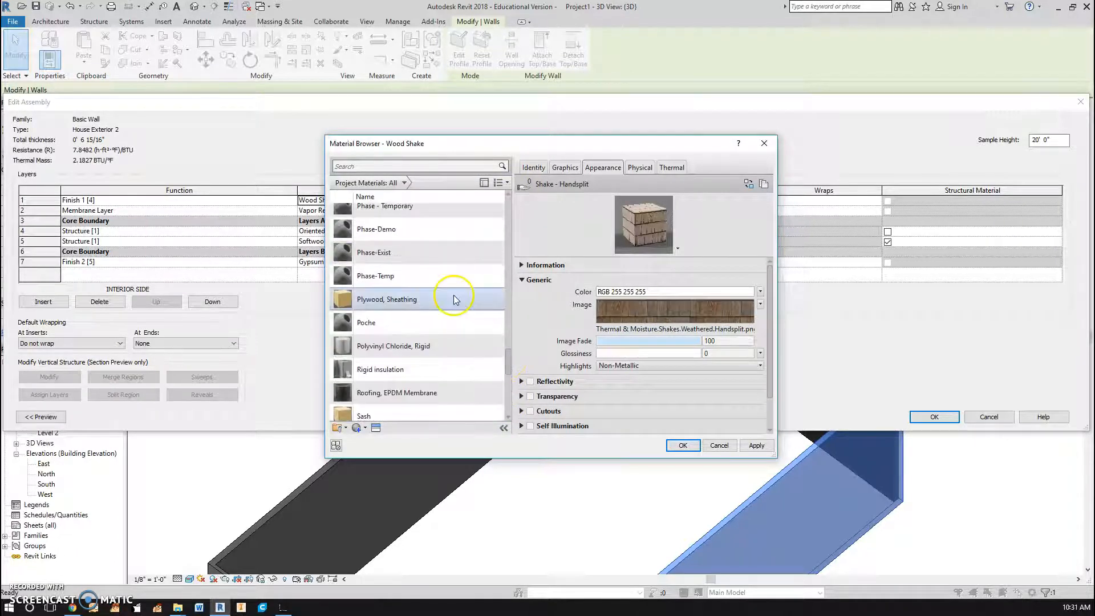
Give the Plywood, Sheathing(1) material a Horizontal surface fill pattern
left_click(387, 299)
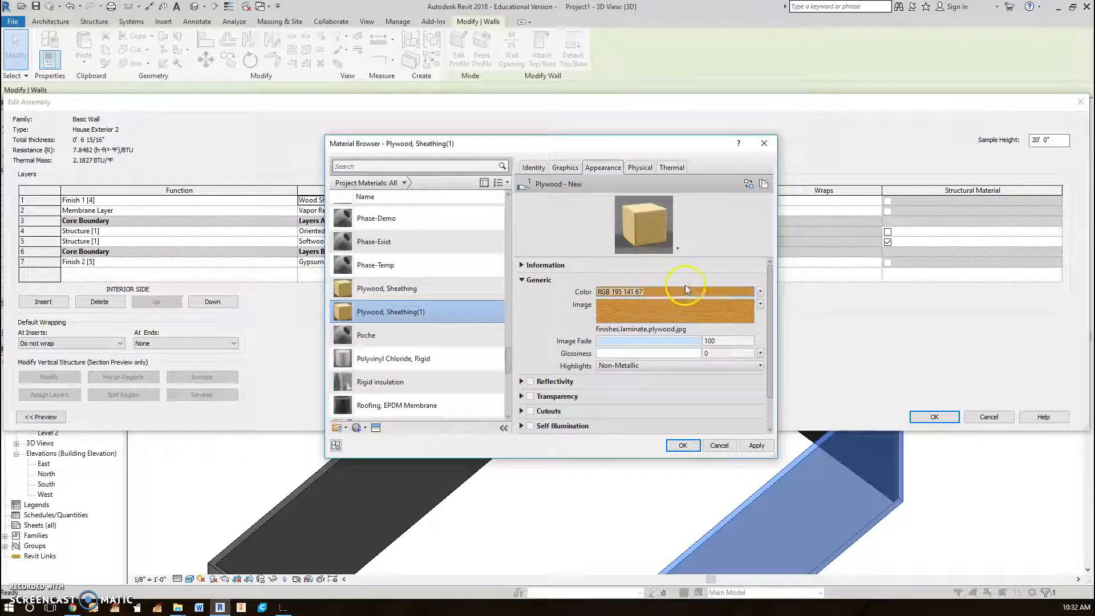
left_click(760, 291)
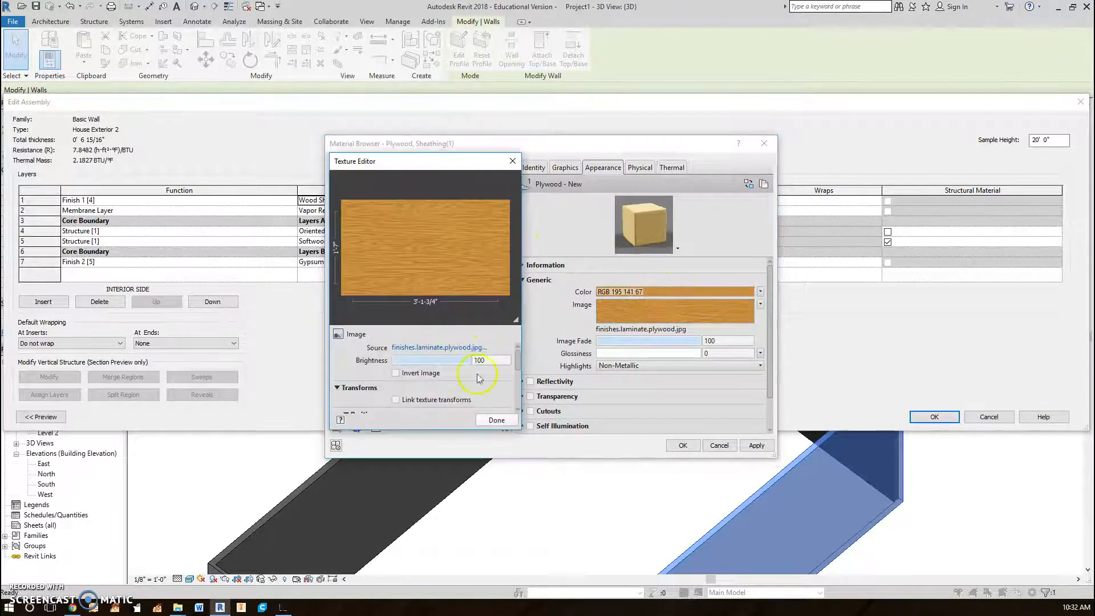
left_click(512, 160)
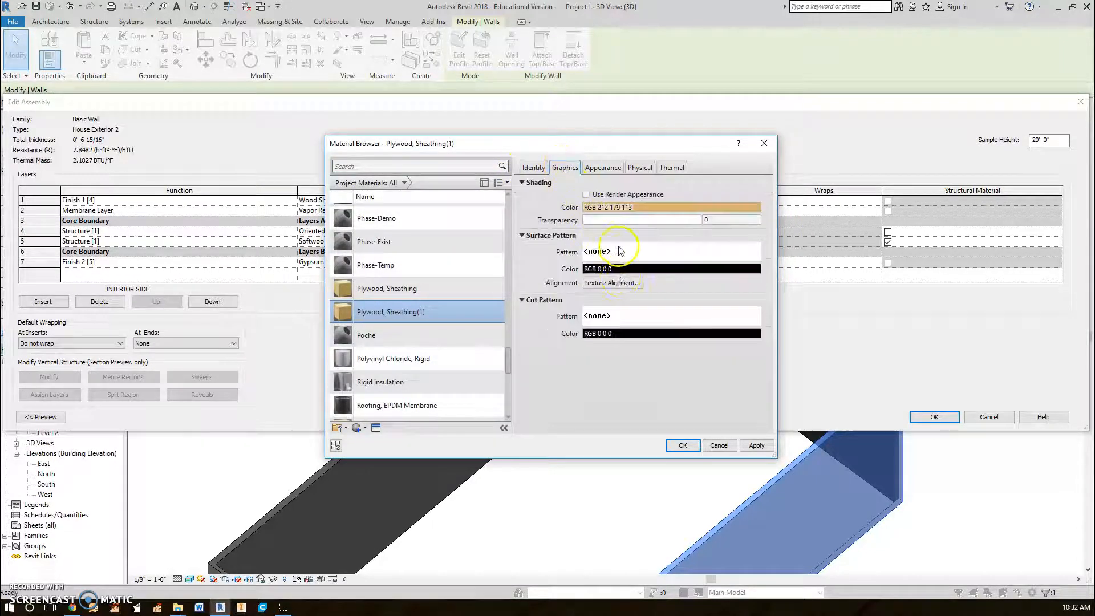
left_click(598, 251)
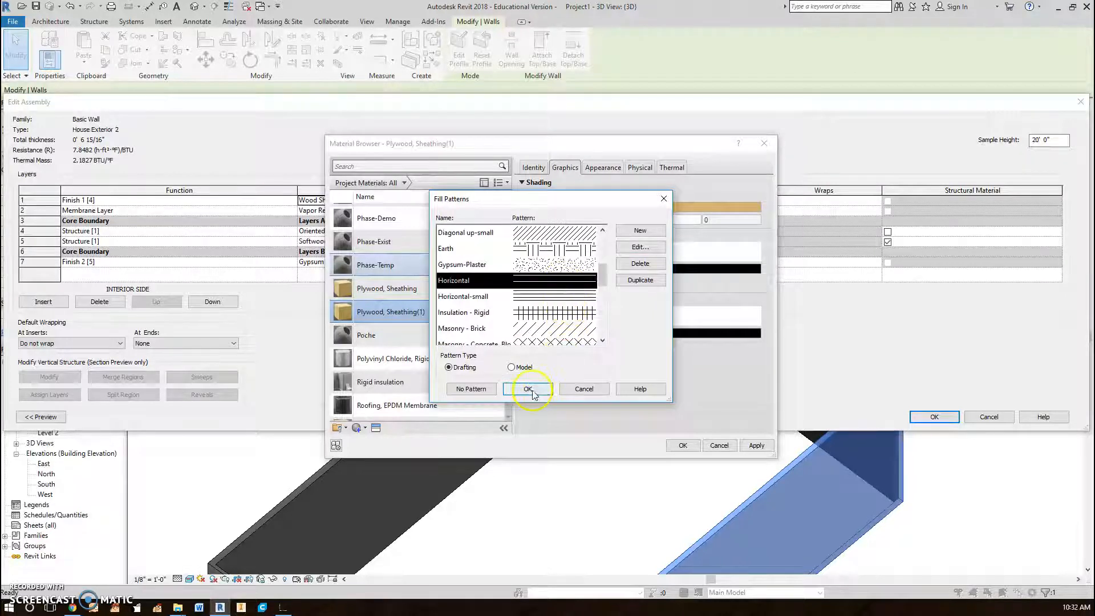
left_click(527, 389)
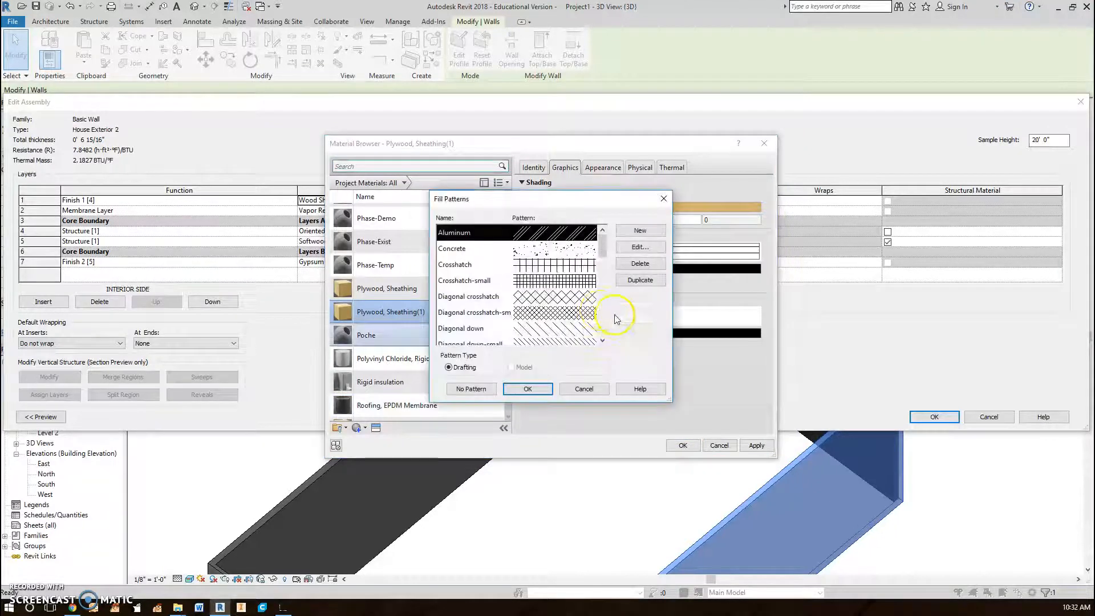
scroll("down", 3)
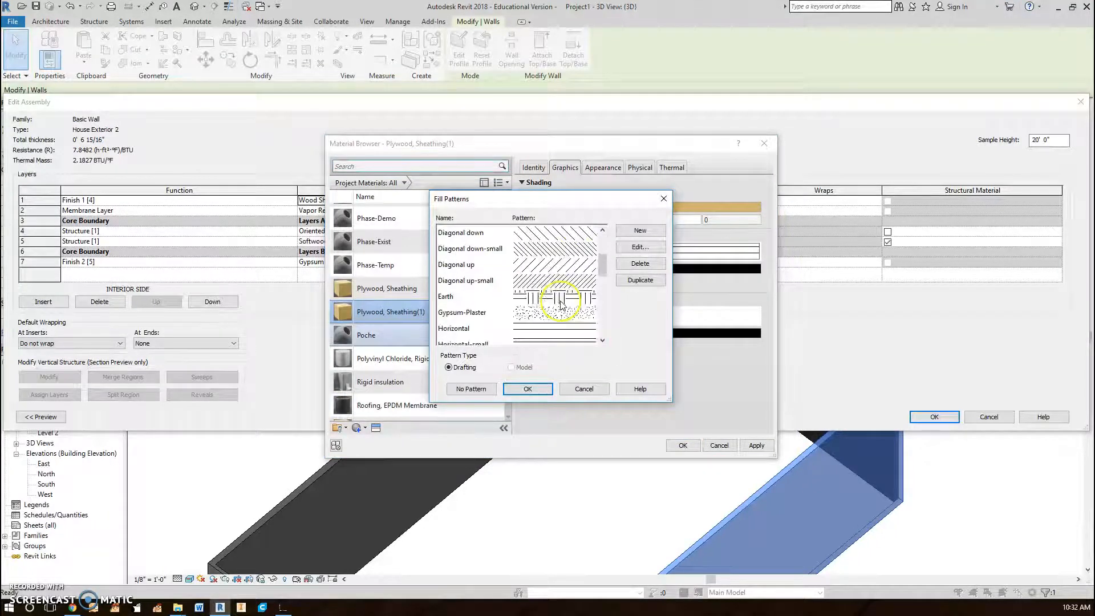
left_click(527, 389)
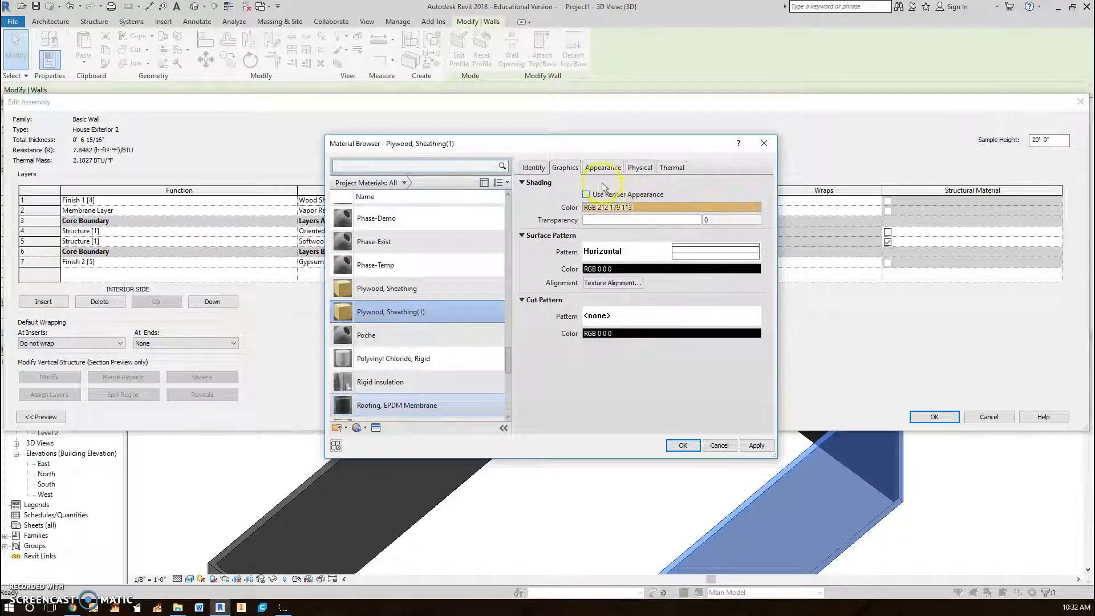
Check the material's rendering appearance and return to the House Exterior 2 layer assembly
left_click(602, 166)
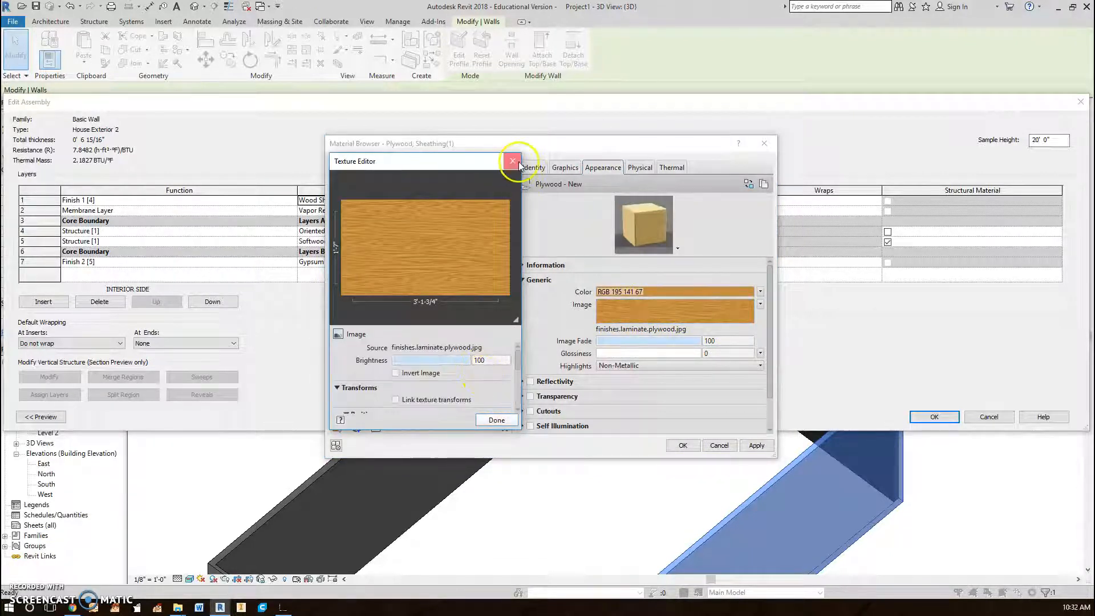
left_click(512, 161)
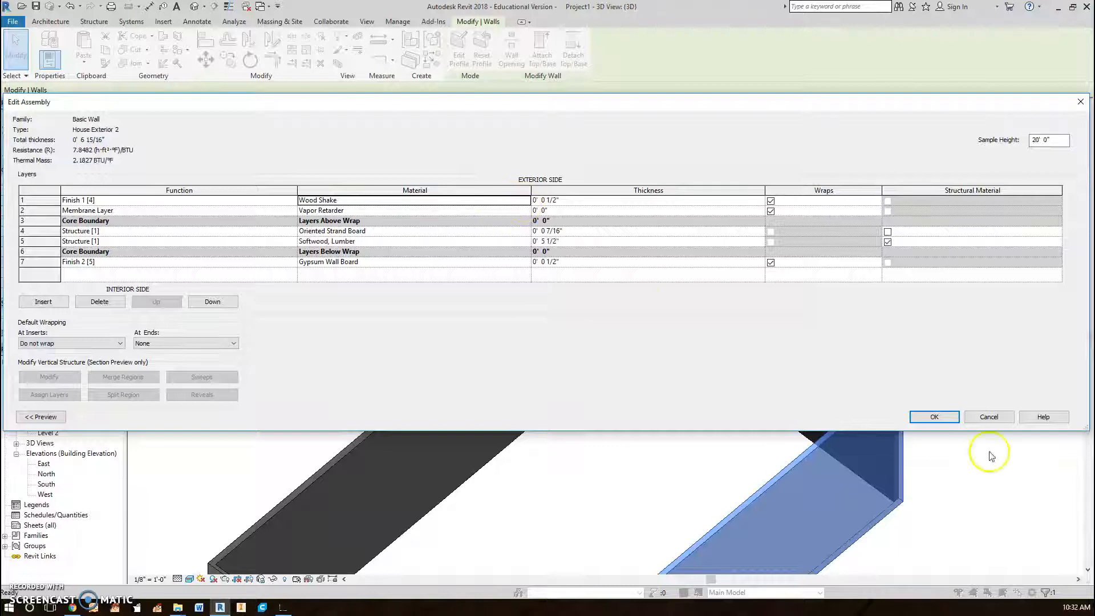
mouse_move(359, 203)
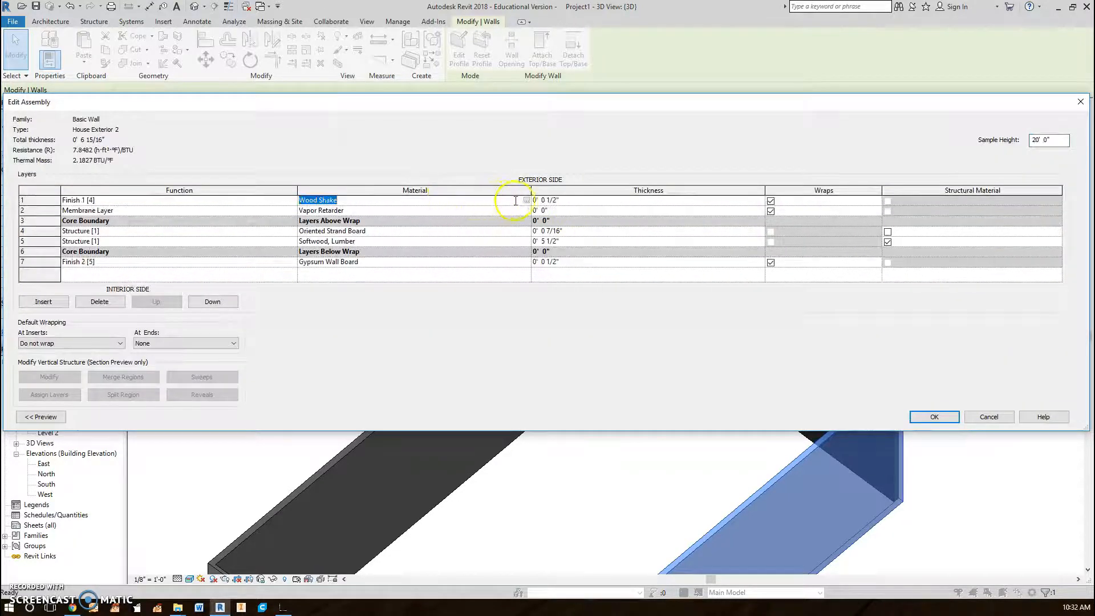
Pick a new Finish 1 material for House Exterior 2 and return to its type properties
left_click(524, 201)
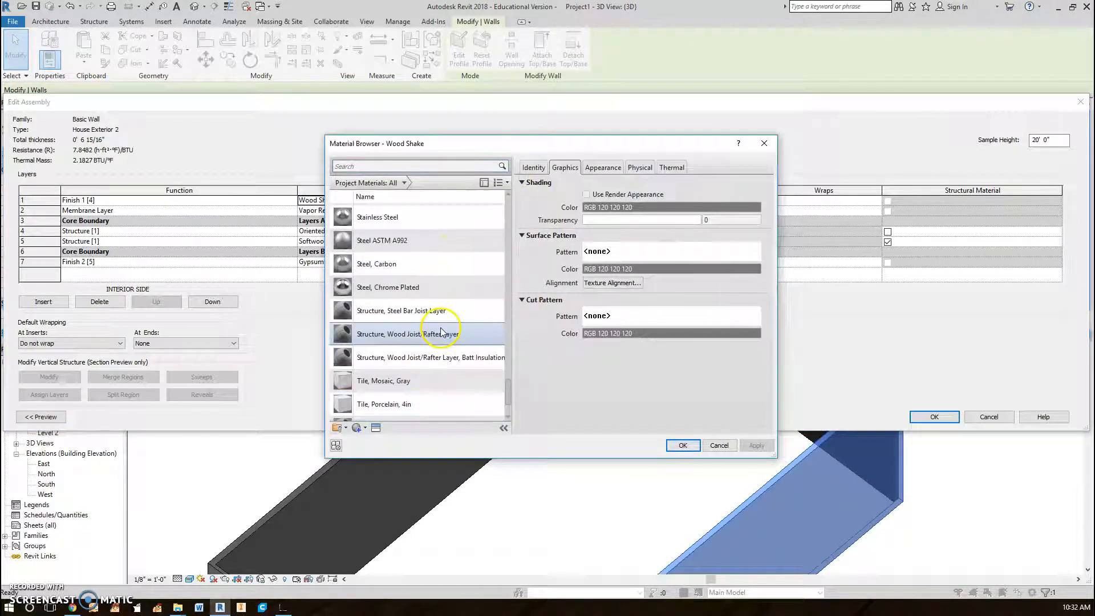
scroll("down", 3)
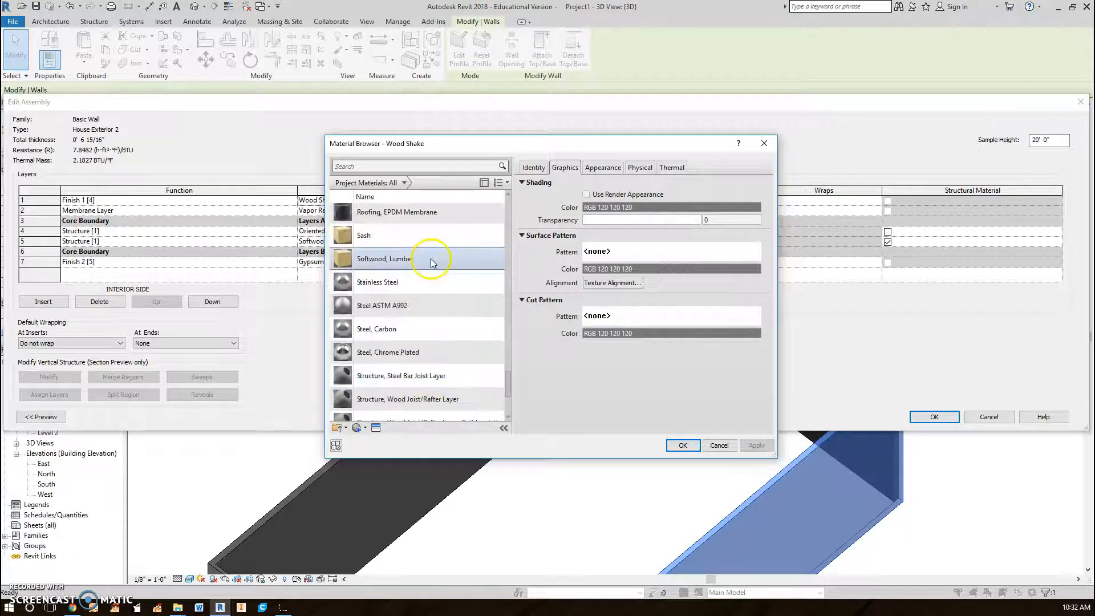
scroll("down", 3)
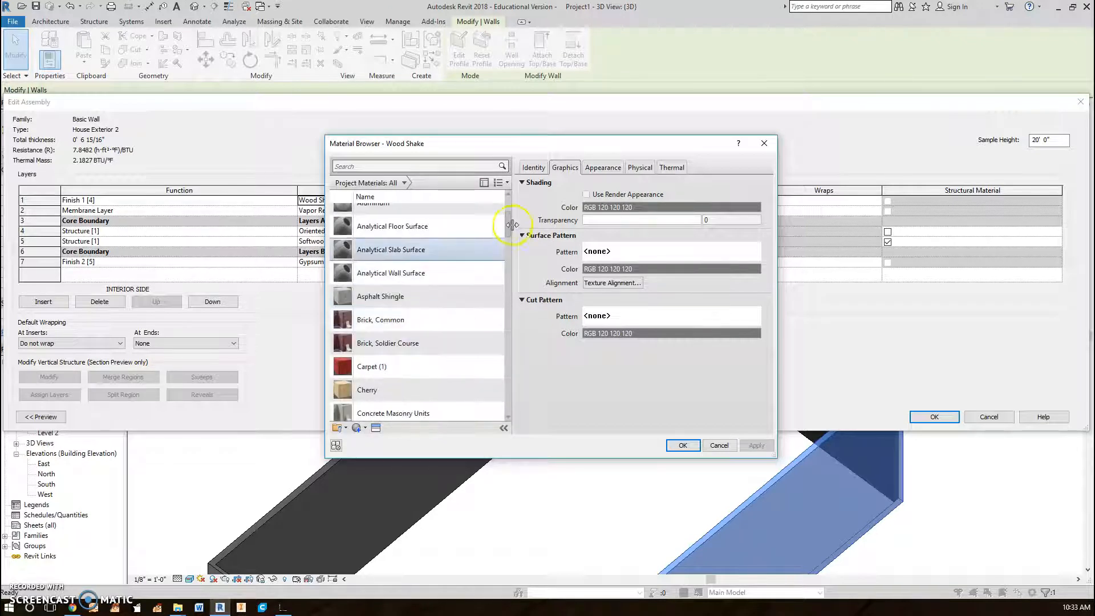
left_click(391, 225)
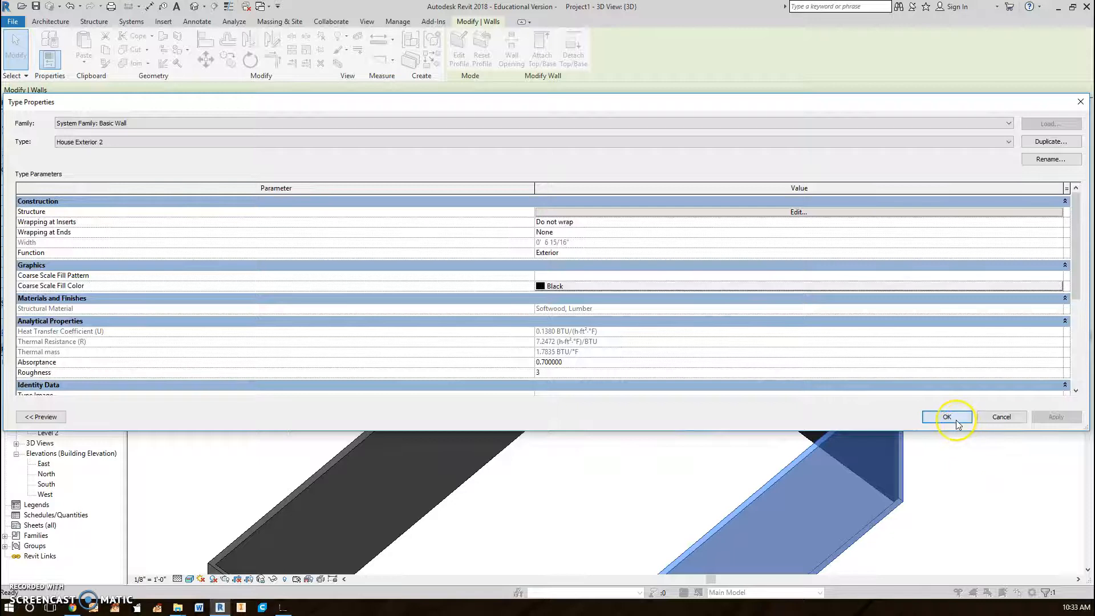
Accept the House Exterior 2 changes and orbit to see the green exterior wall face
left_click(946, 418)
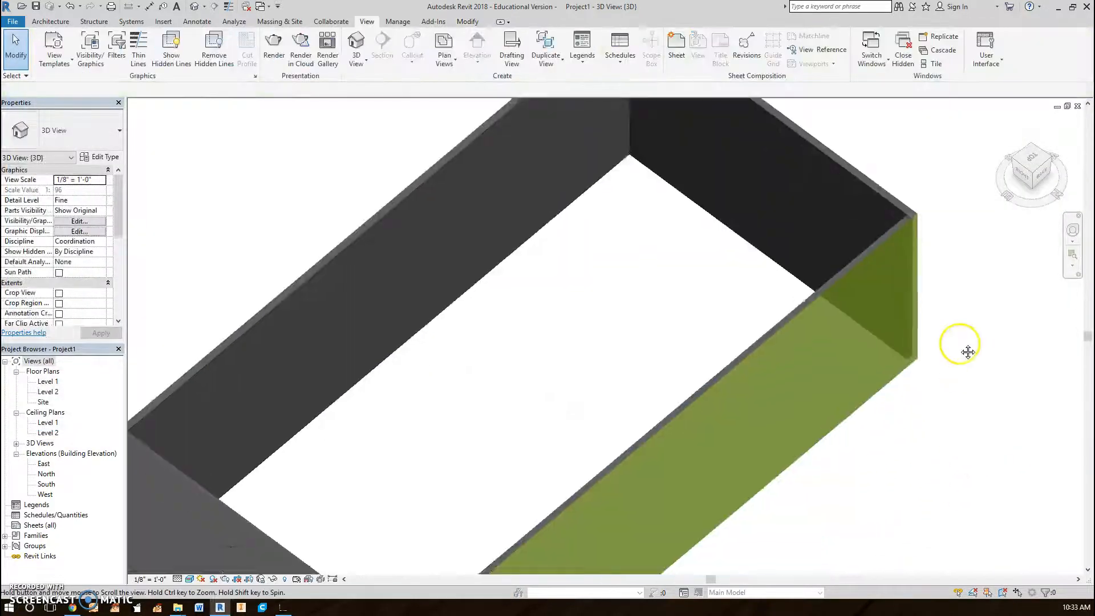
left_click_drag(968, 351, 646, 321)
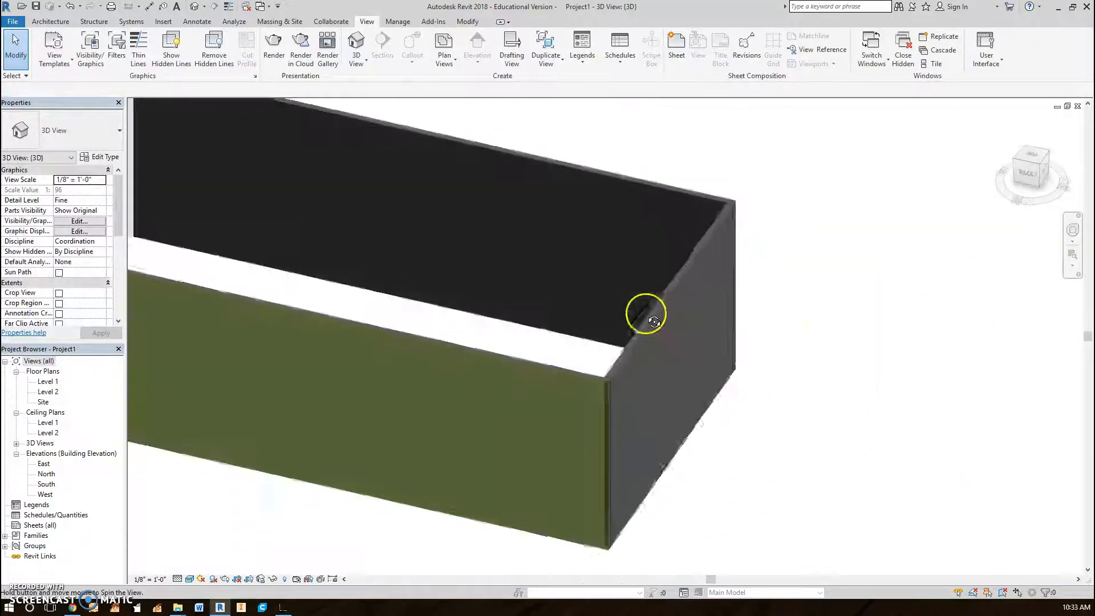
left_click_drag(646, 312, 766, 329)
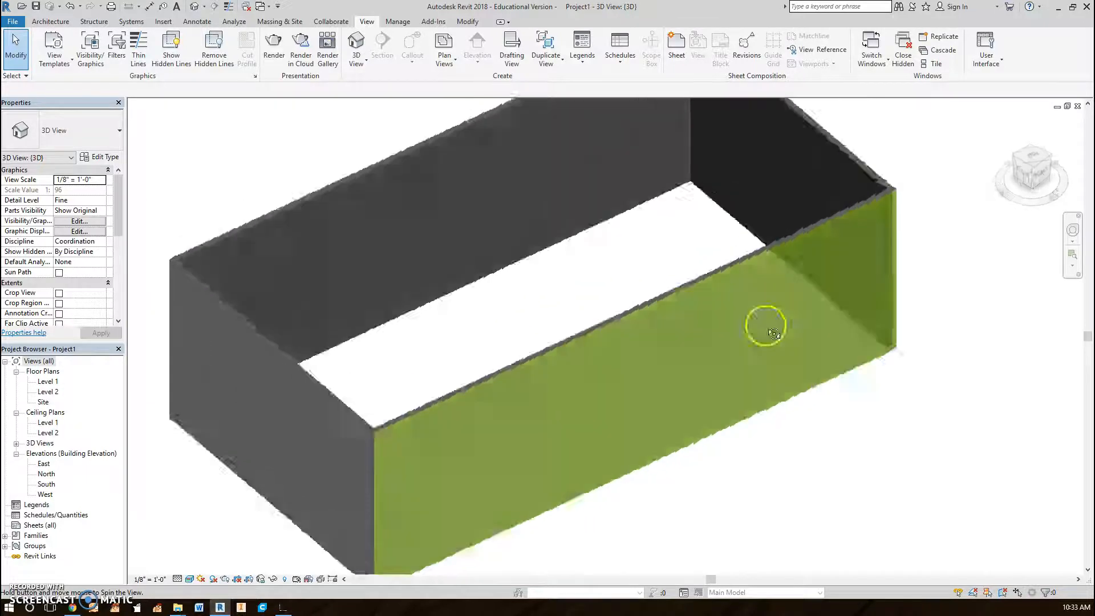
left_click_drag(767, 332, 576, 541)
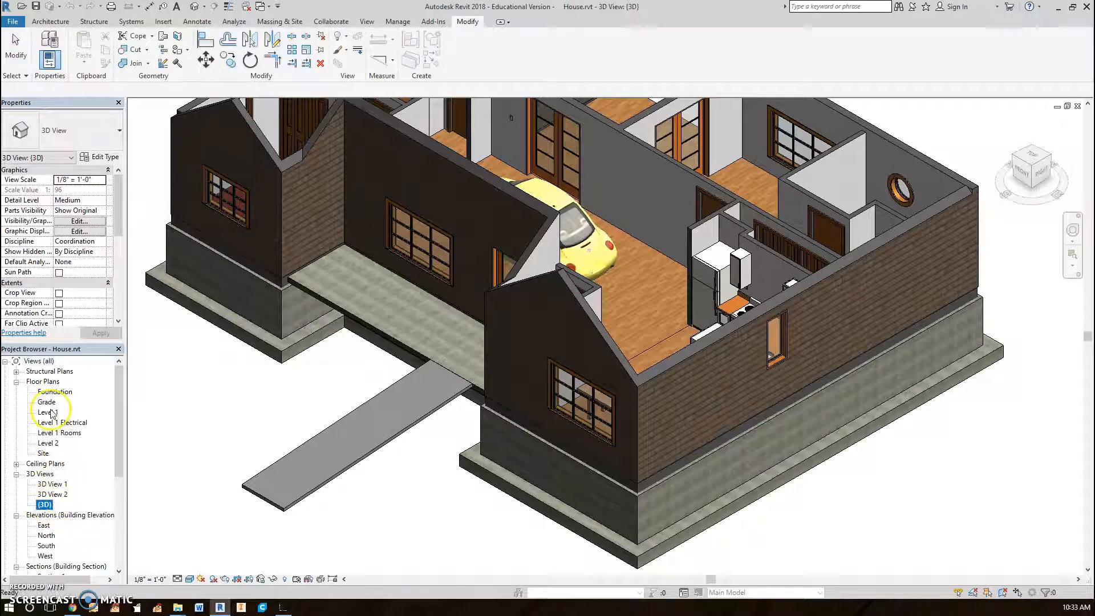
Draw a detail-line circle in the Level 1 room left of the bathroom in House.rvt
double_click(49, 412)
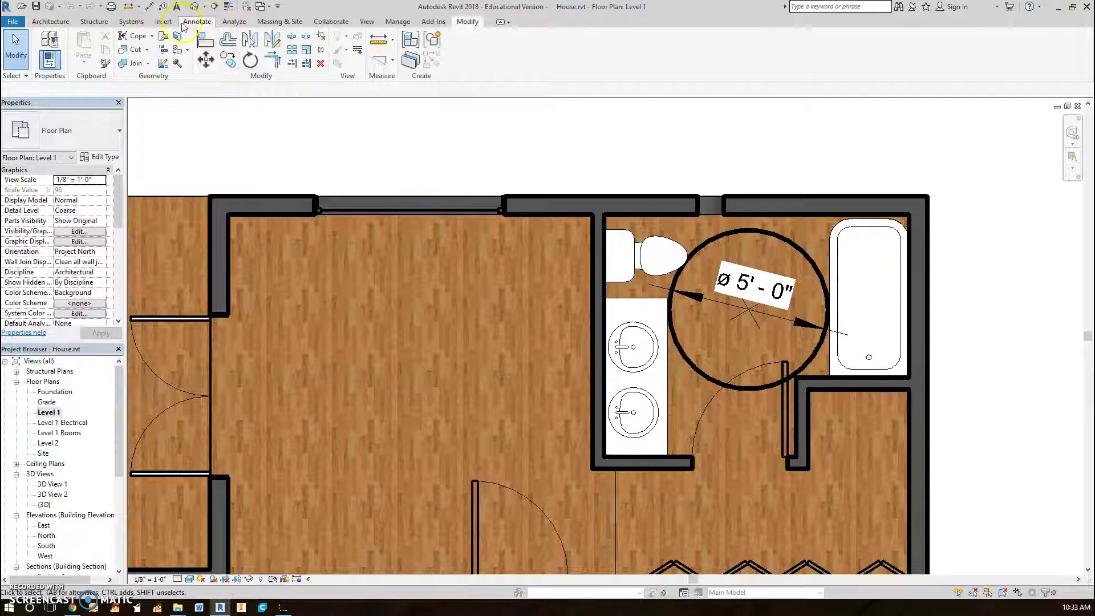
left_click(94, 20)
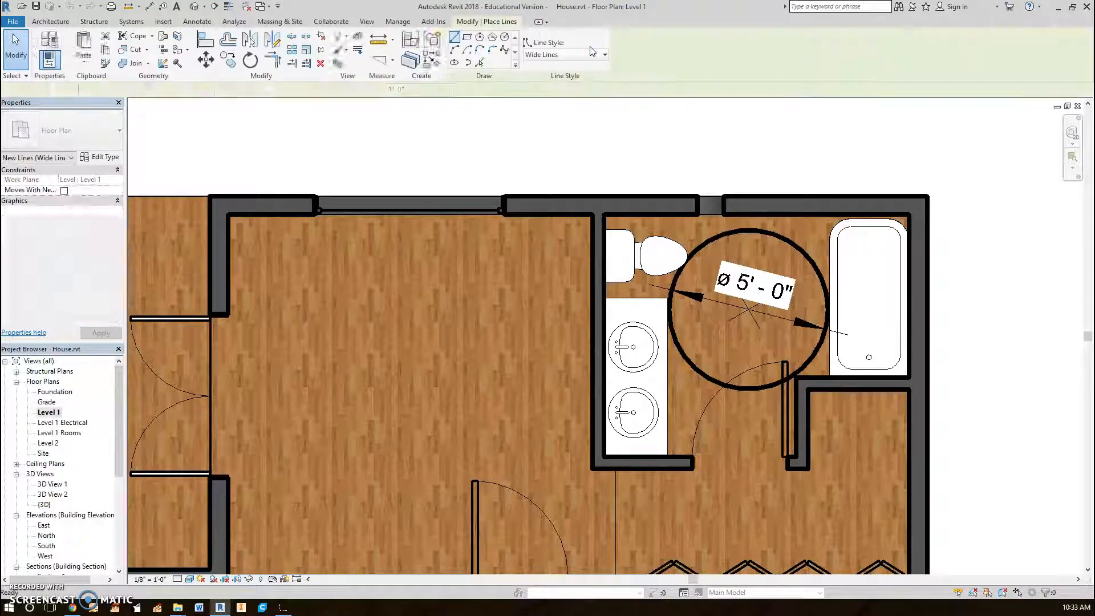
left_click(454, 59)
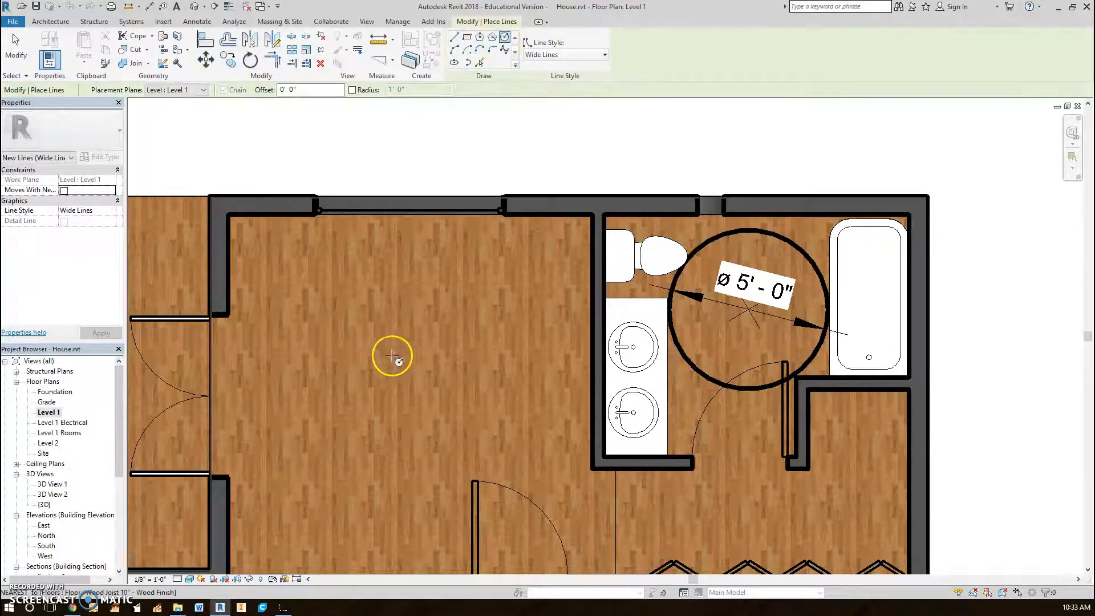
left_click_drag(391, 356, 309, 321)
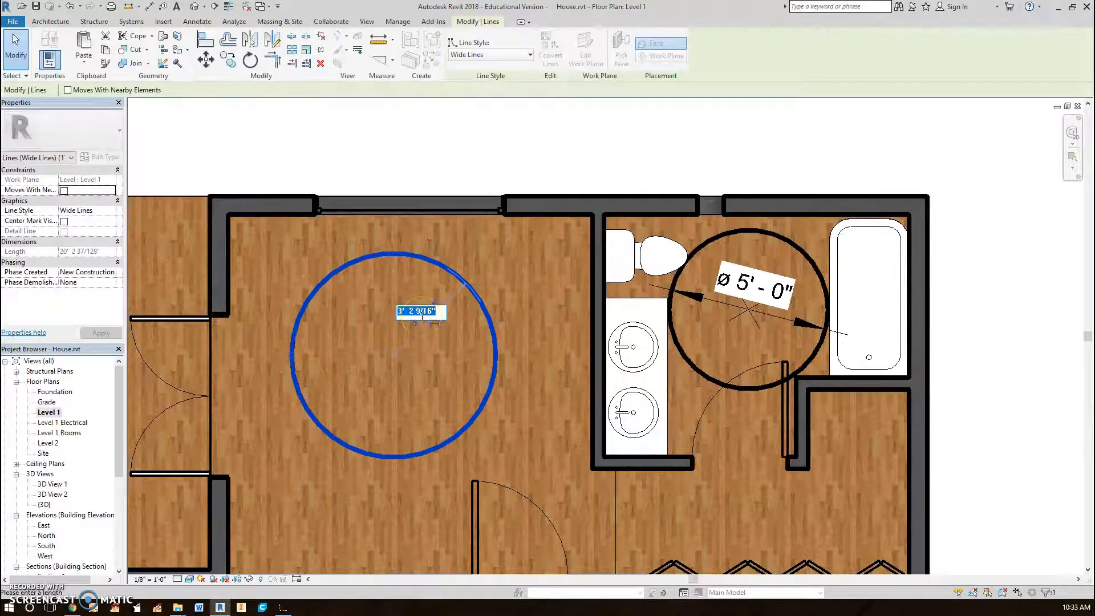
type("2")
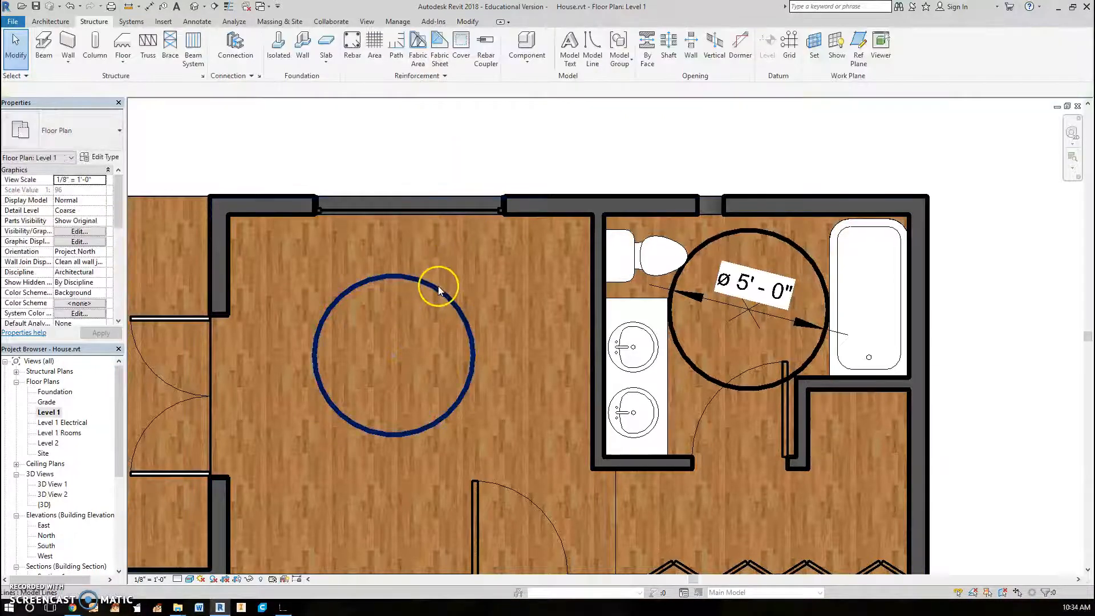
left_click(438, 286)
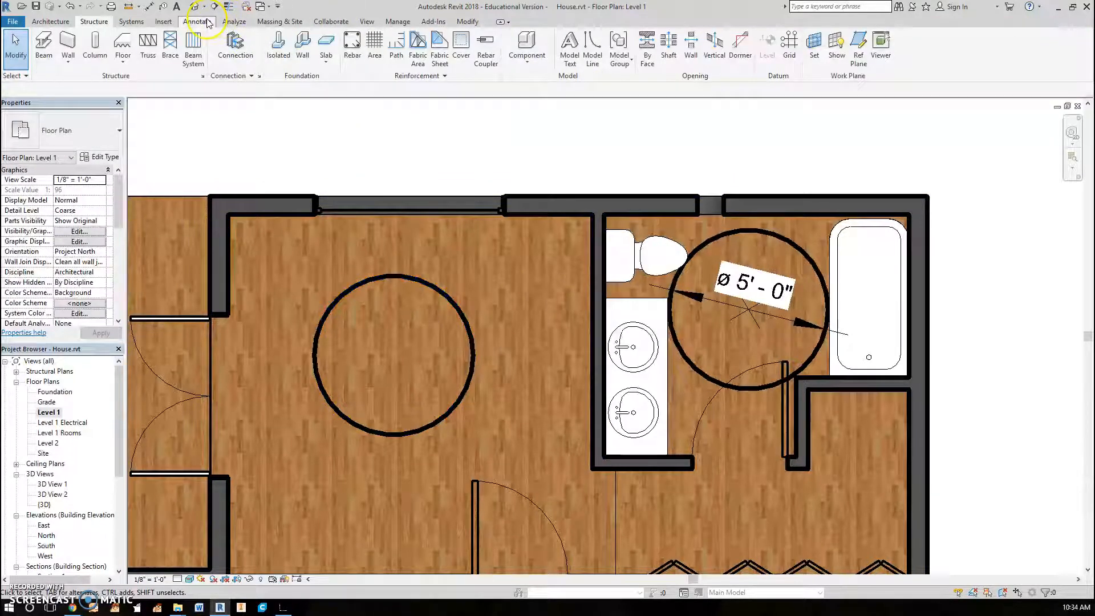
Add a Ø 5'-0" diameter dimension to the new circle on Level 1 and end the command
left_click(196, 20)
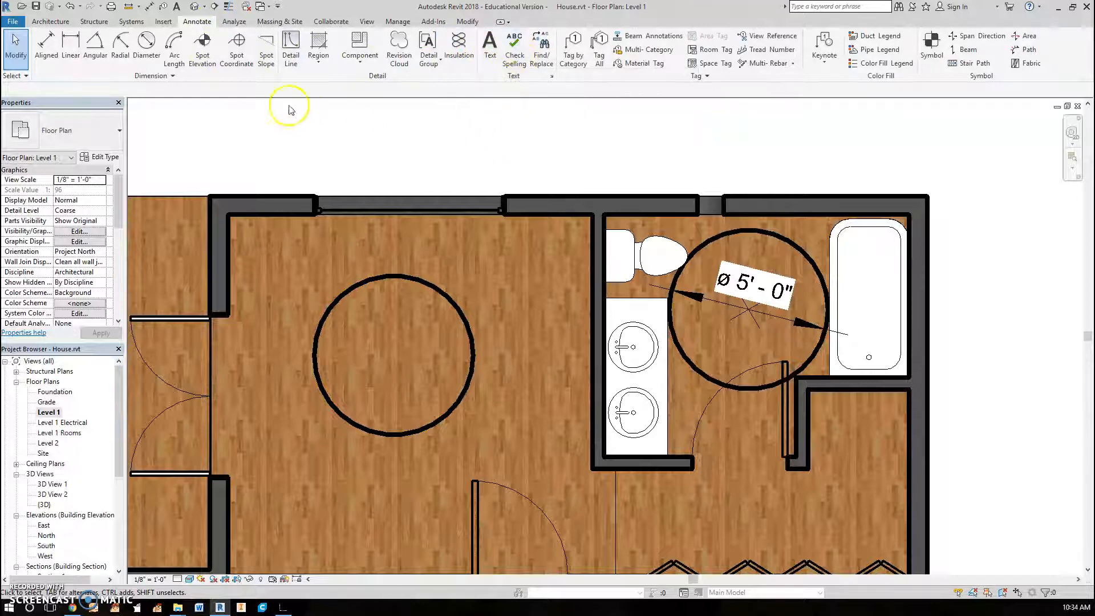
left_click(146, 49)
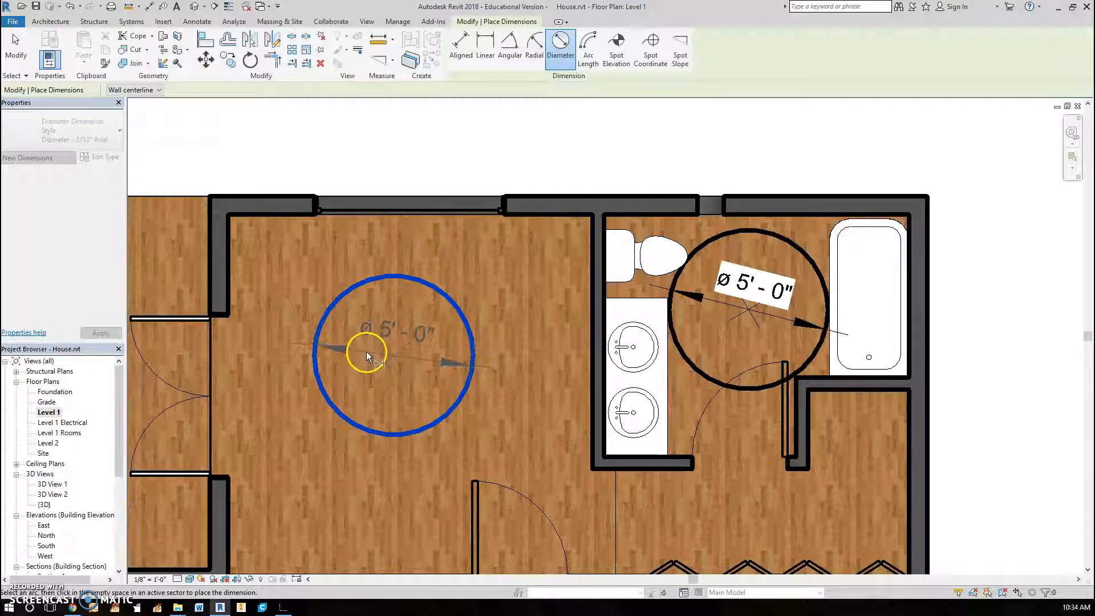
right_click(394, 357)
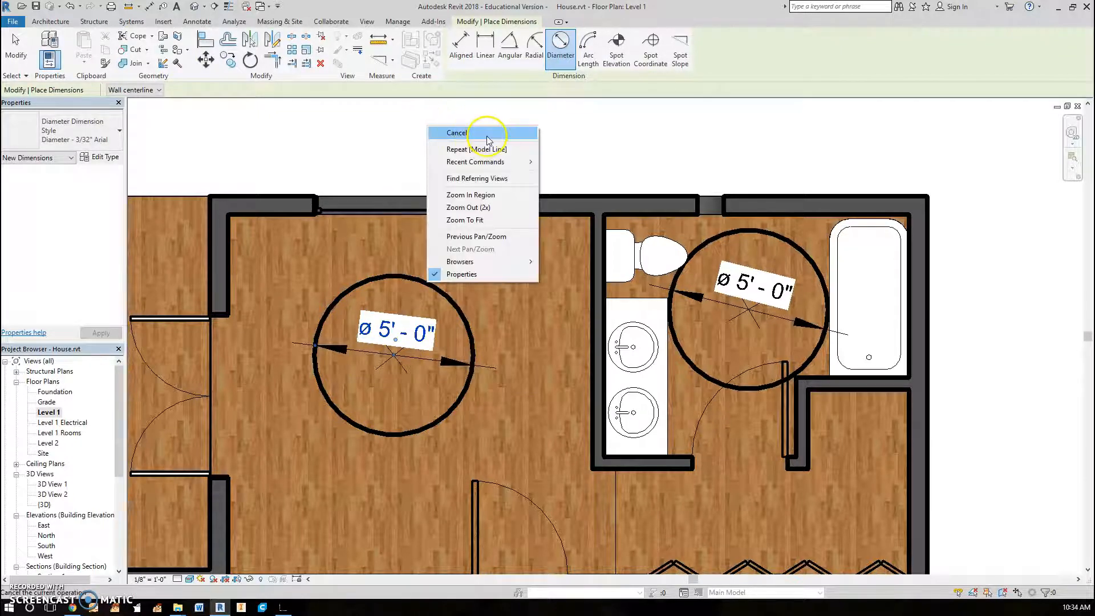
left_click(456, 132)
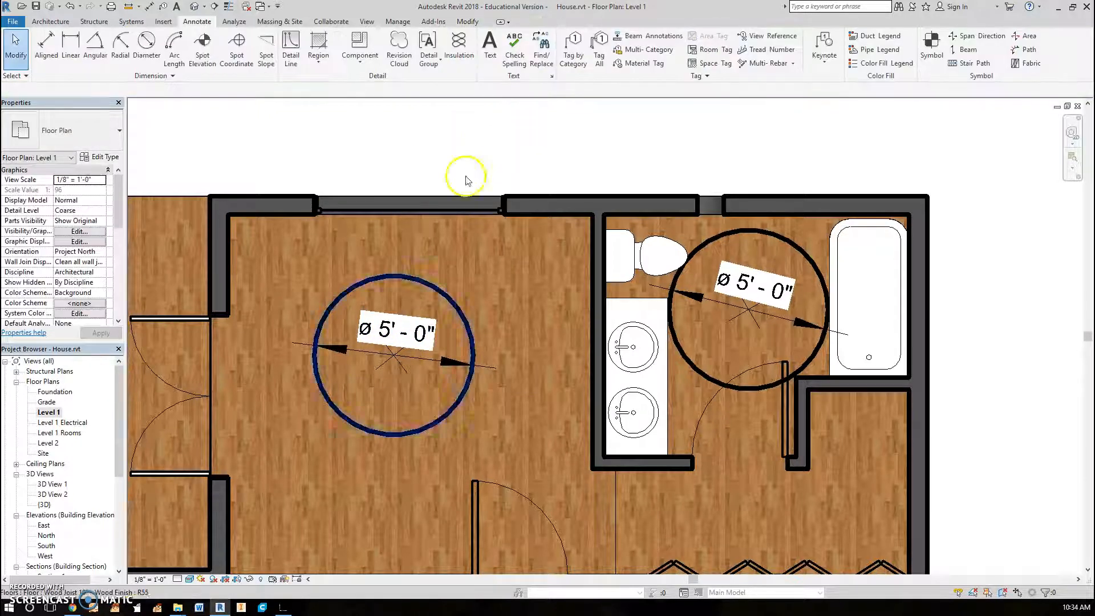